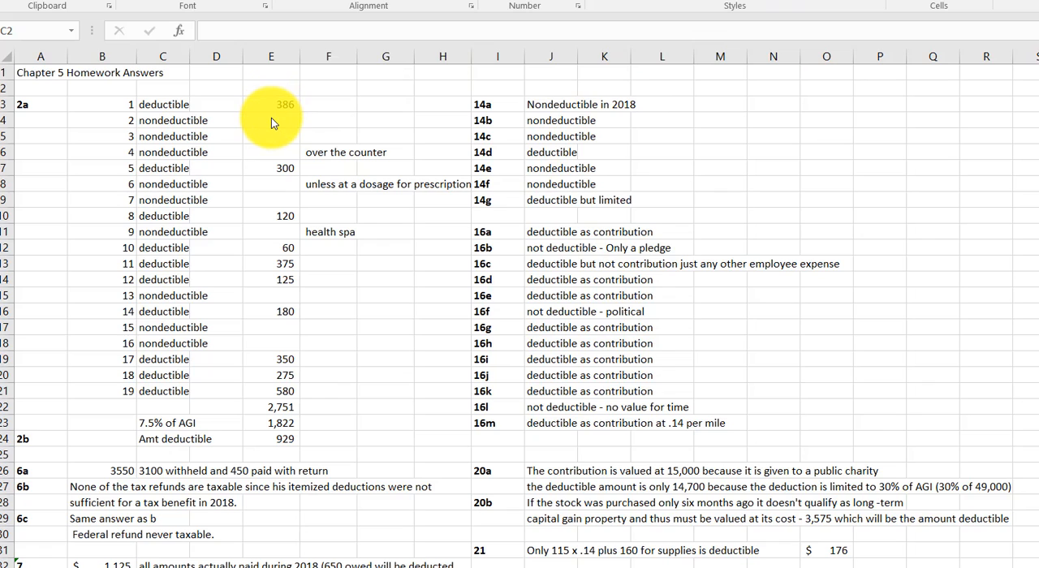
{"action": "mouse_move", "coordinate": [276, 144]}
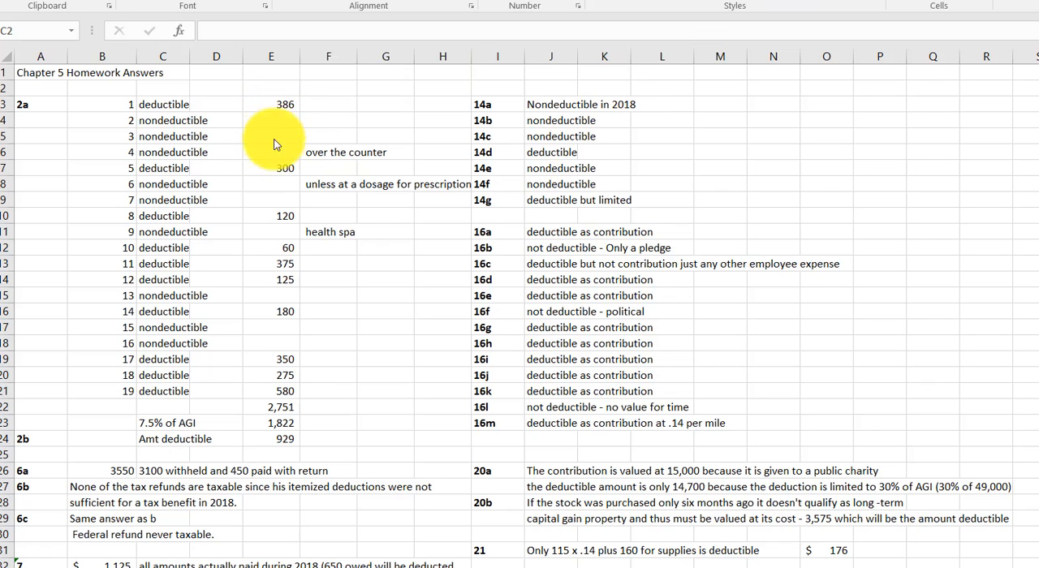
{"action": "mouse_move", "coordinate": [285, 239]}
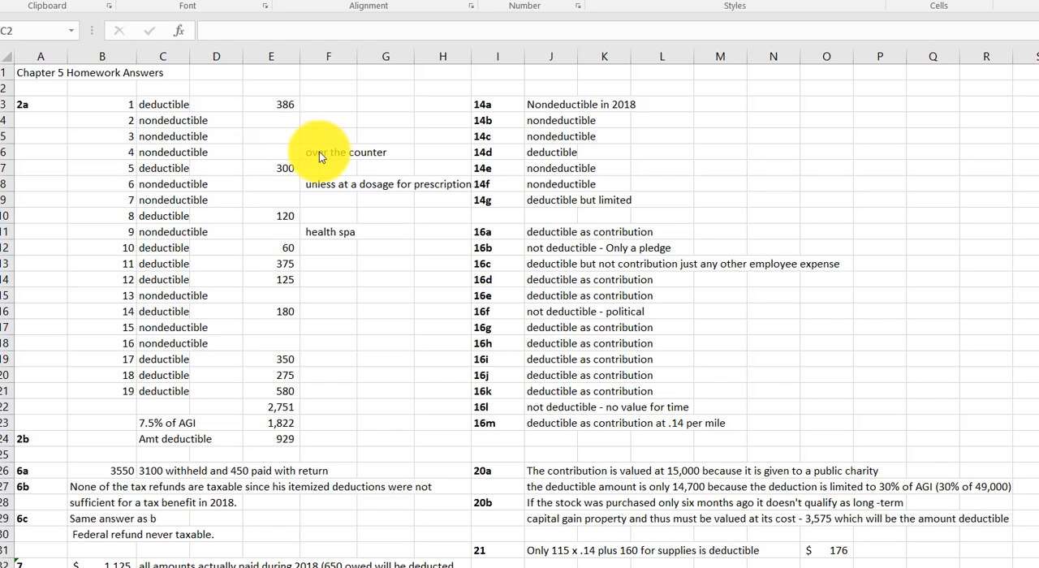
{"action": "mouse_move", "coordinate": [324, 161]}
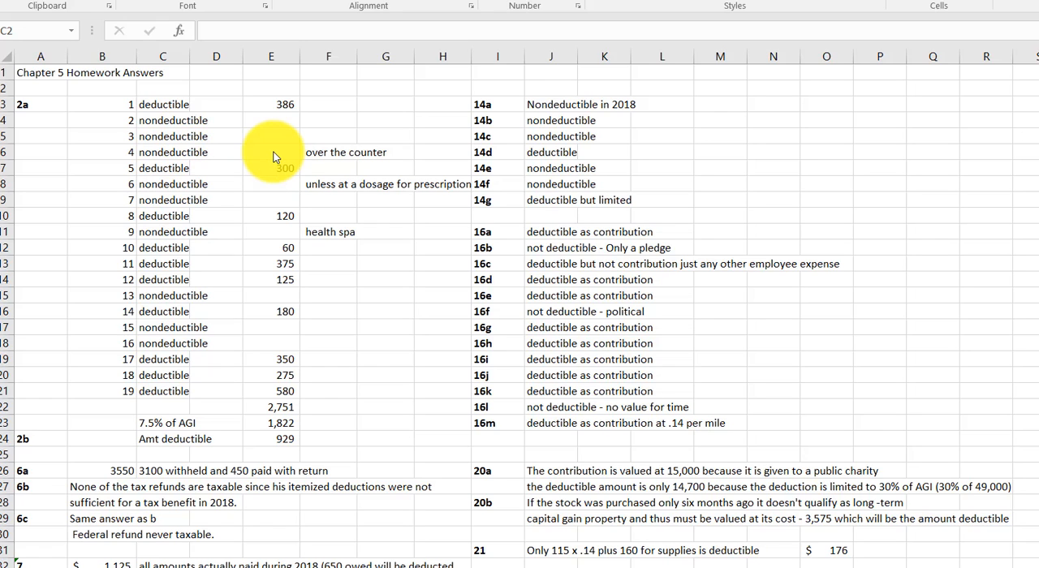
{"action": "mouse_move", "coordinate": [286, 157]}
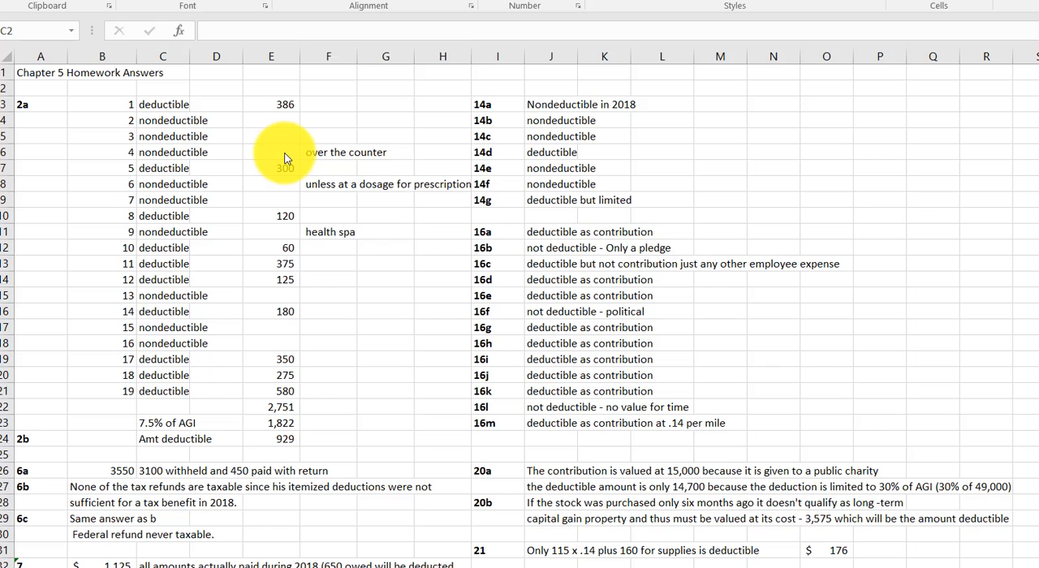
{"action": "mouse_move", "coordinate": [285, 172]}
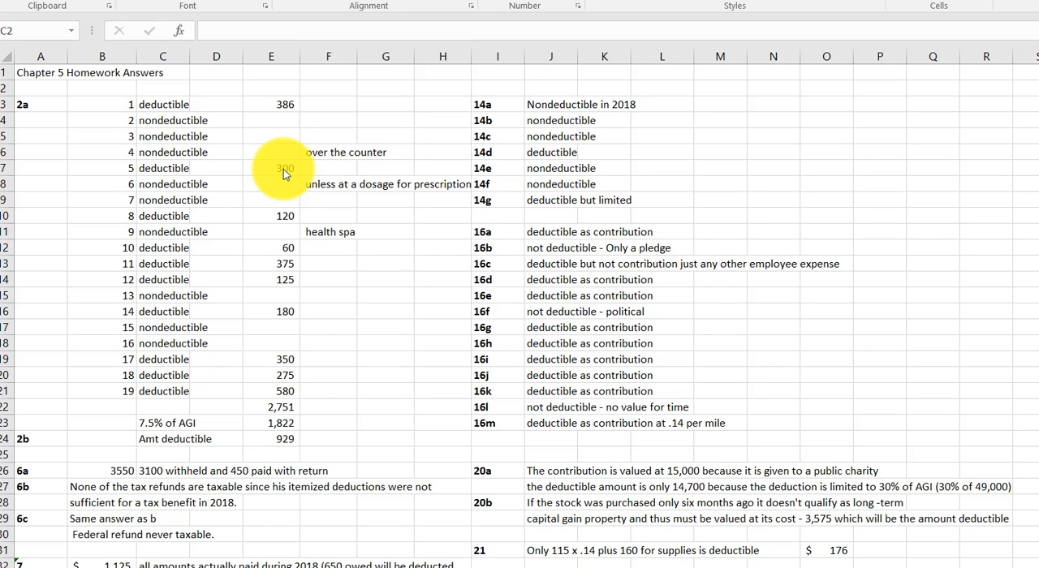
{"action": "mouse_move", "coordinate": [284, 190]}
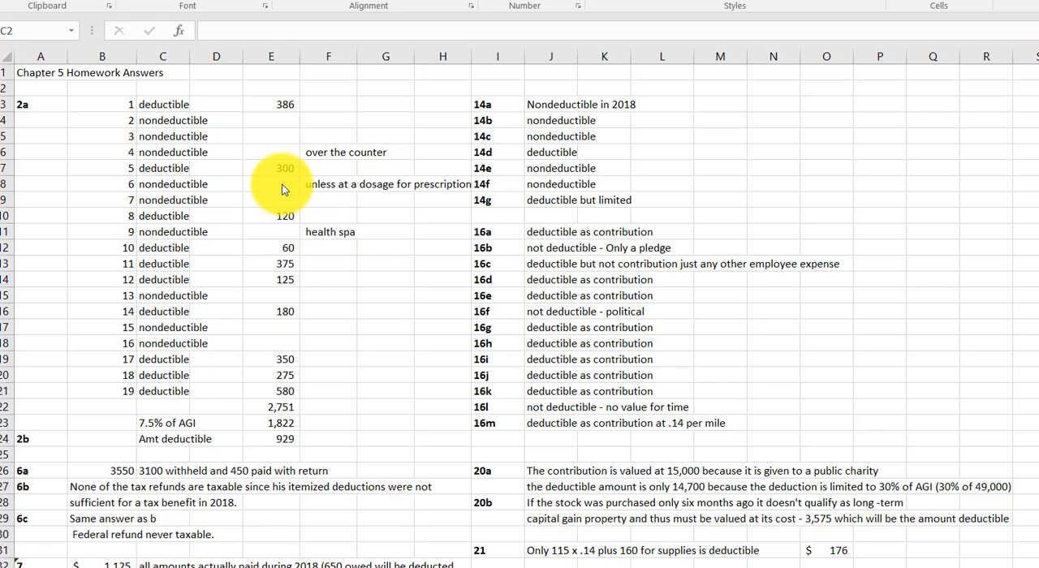
{"action": "mouse_move", "coordinate": [278, 206]}
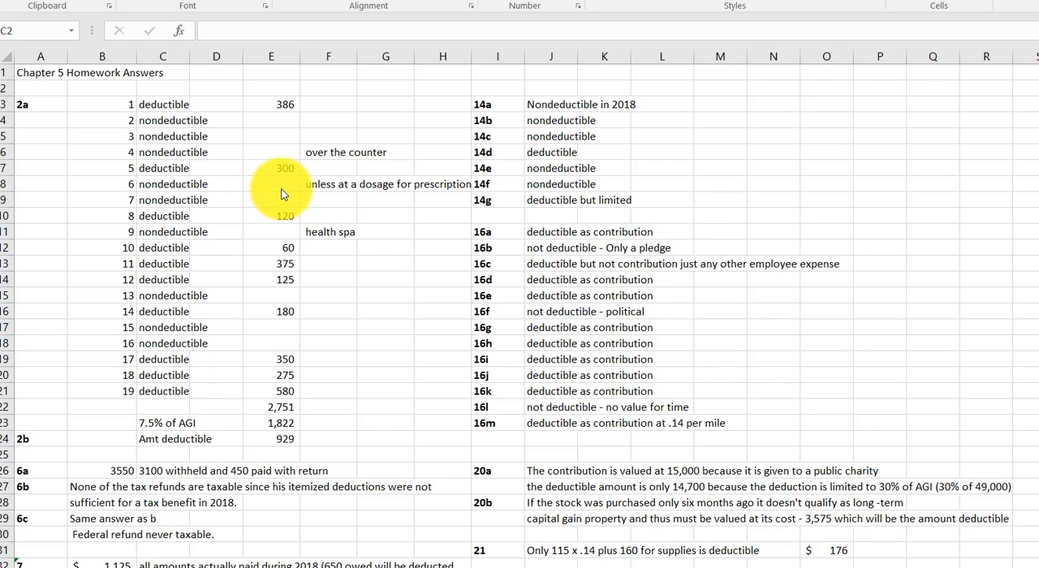
Inspect the item 6 cell and the formulas behind the 2,751 total, 7.5% AGI and 929 deductible.
{"action": "left_click", "coordinate": [271, 184]}
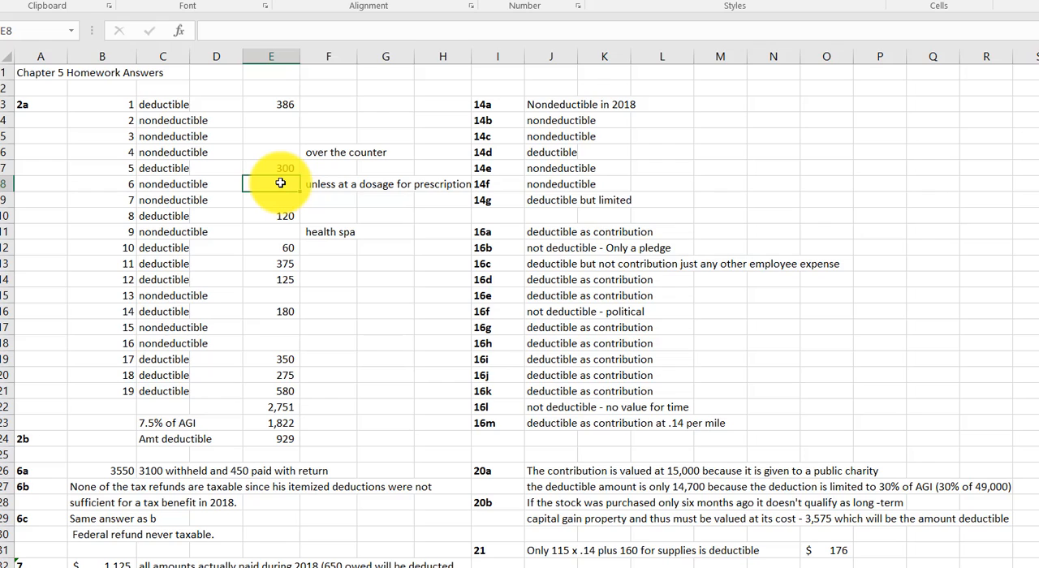
{"action": "mouse_move", "coordinate": [269, 185]}
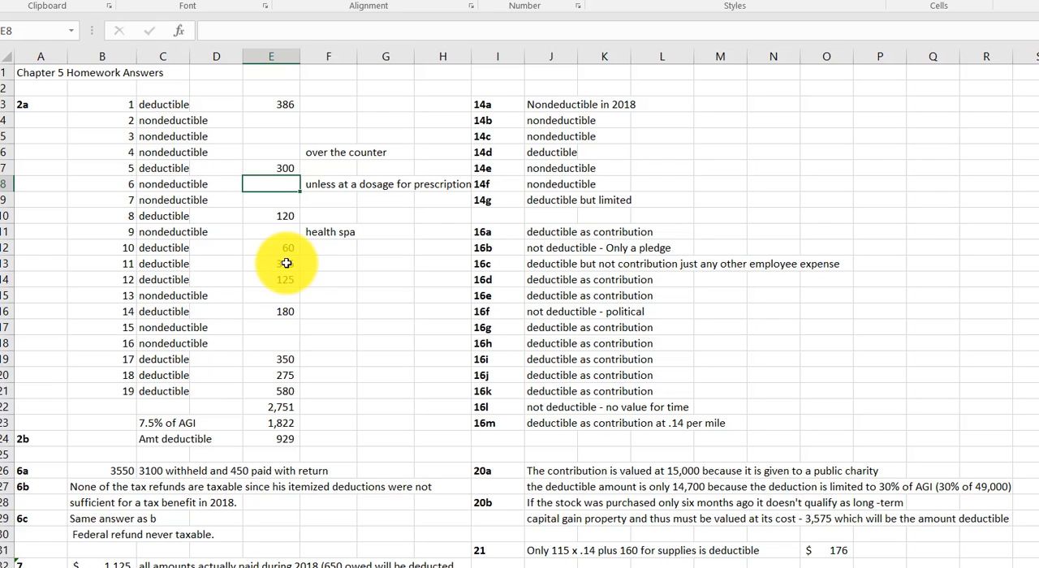
{"action": "mouse_move", "coordinate": [275, 266]}
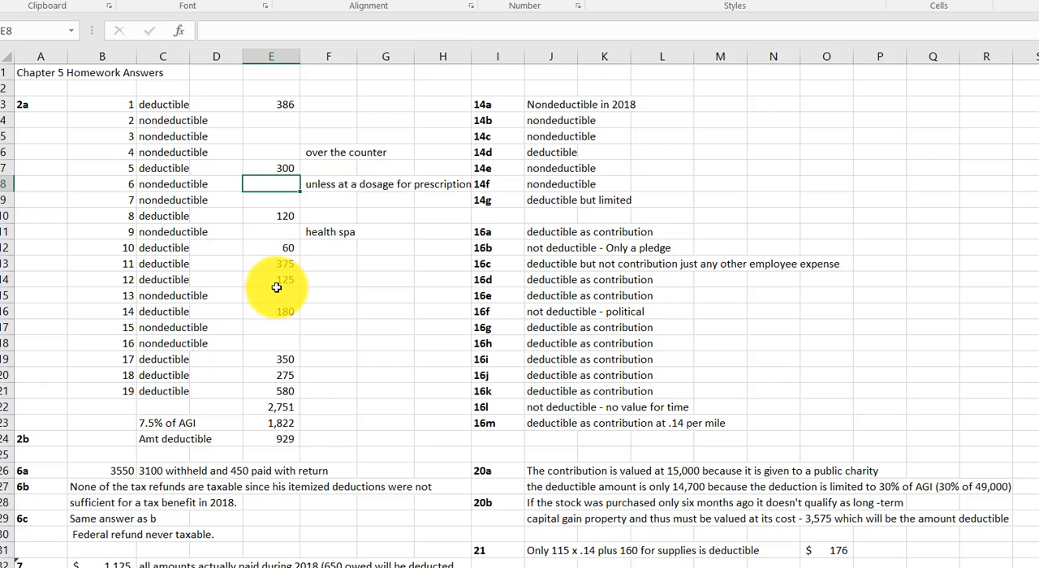
{"action": "mouse_move", "coordinate": [281, 285]}
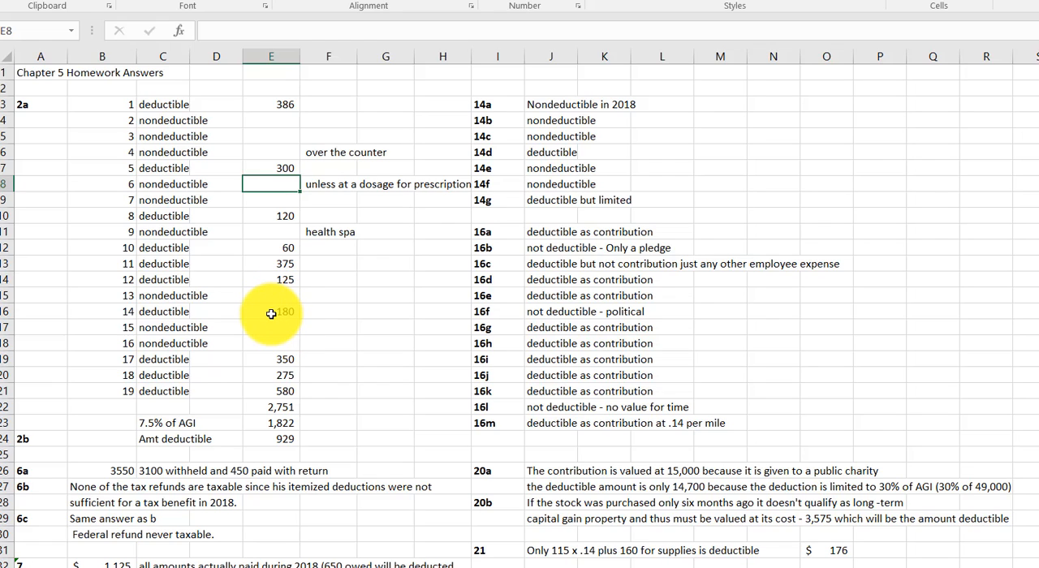
{"action": "mouse_move", "coordinate": [278, 328]}
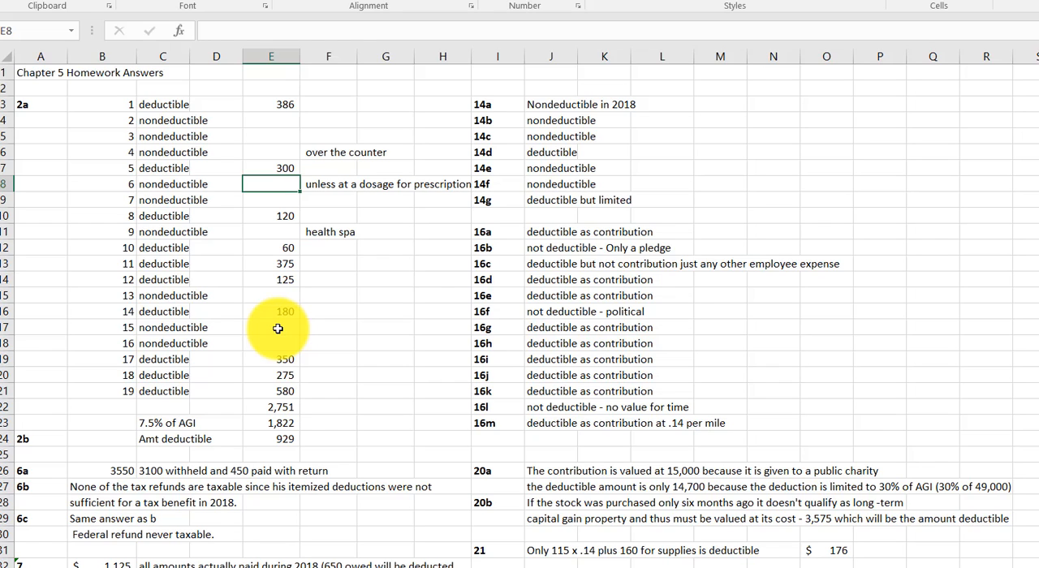
{"action": "mouse_move", "coordinate": [288, 373]}
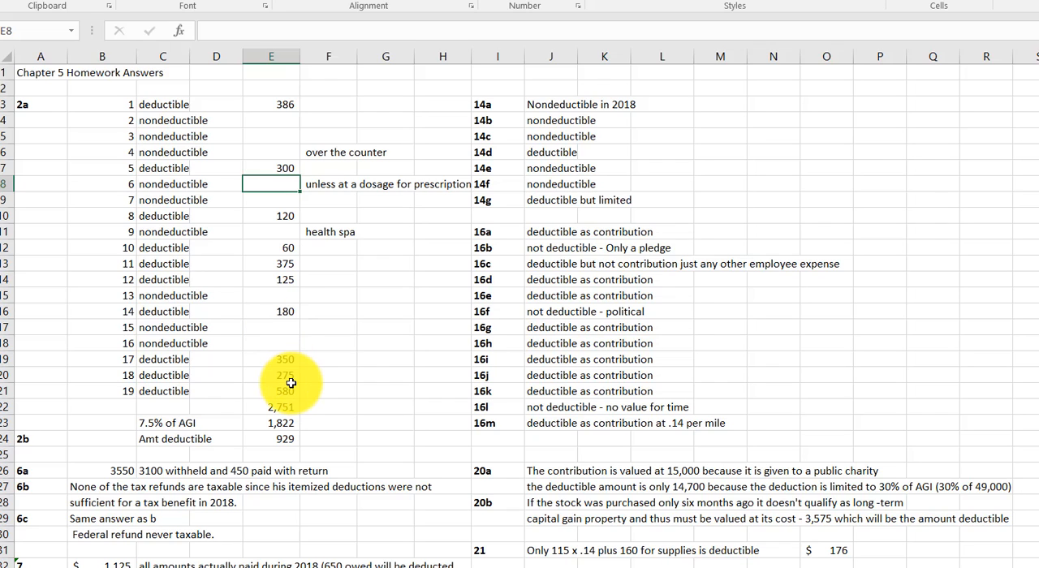
{"action": "mouse_move", "coordinate": [277, 376]}
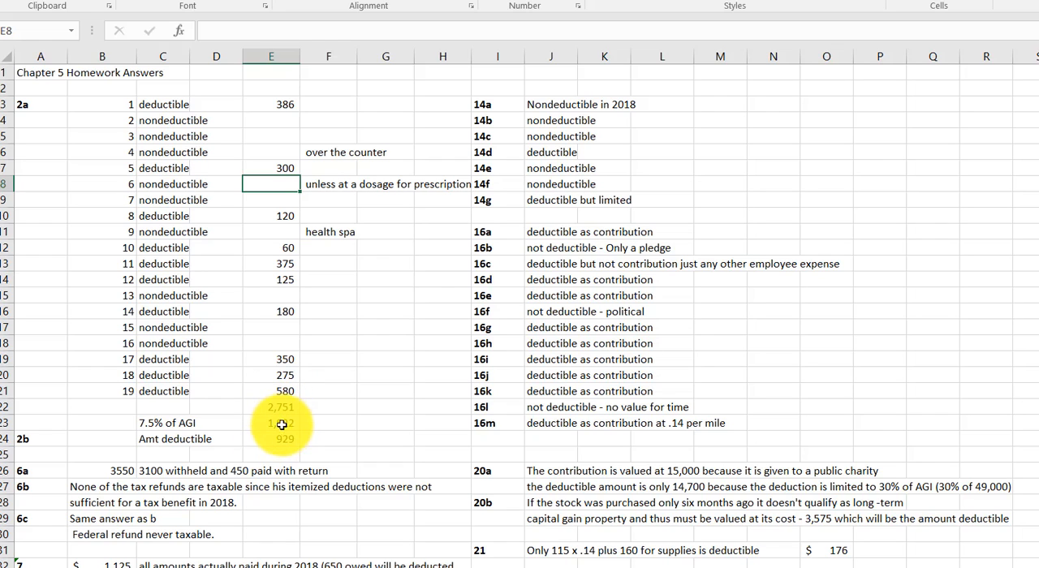
{"action": "left_click", "coordinate": [283, 407]}
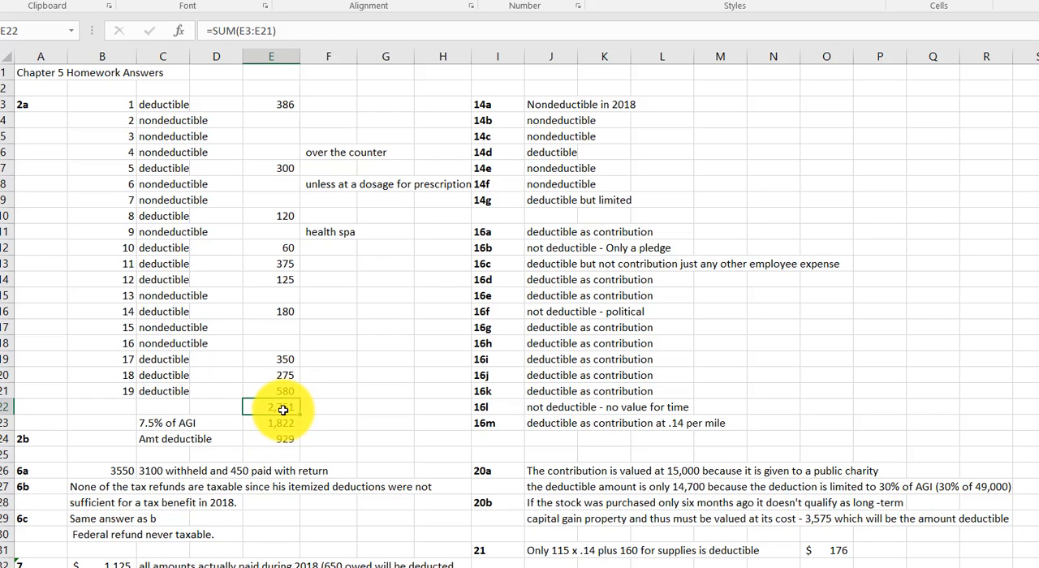
{"action": "left_click", "coordinate": [276, 423]}
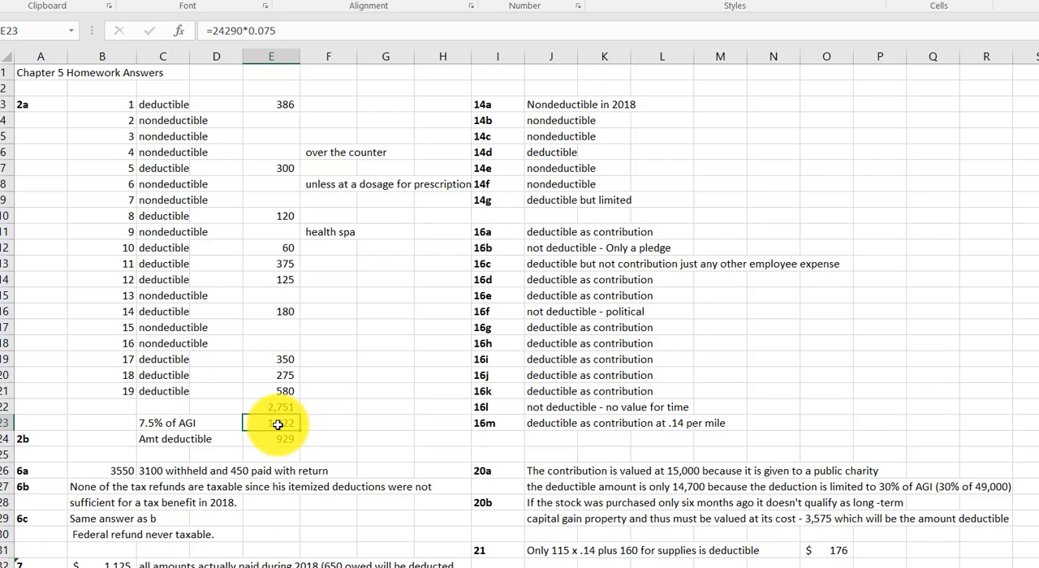
{"action": "left_click", "coordinate": [278, 439]}
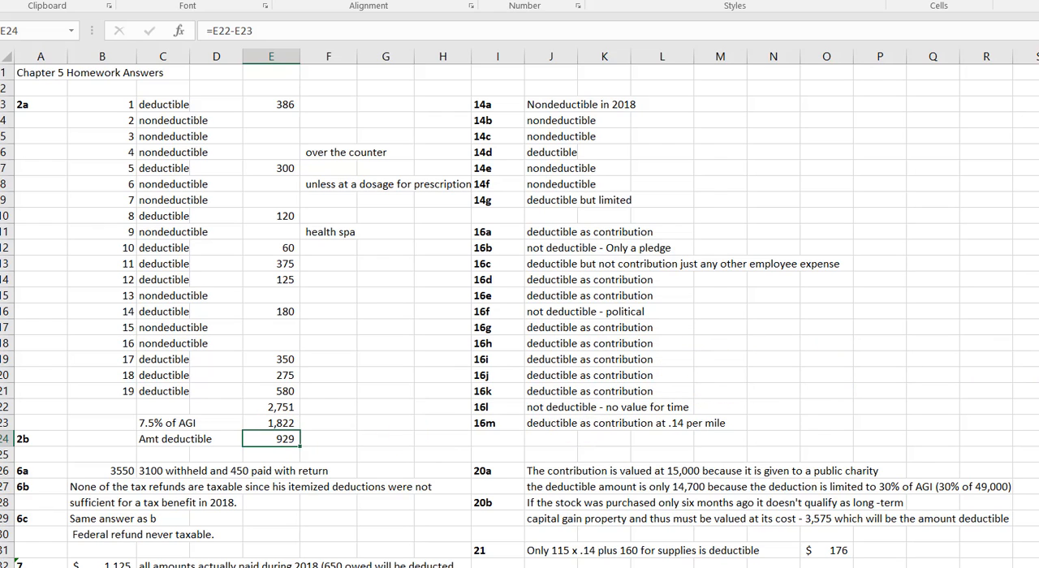
Scroll down to rows 12–41, revealing the problem 13 answer about 2,400 versus 10,700 deductible.
{"action": "scroll", "scroll_direction": "down", "scroll_amount": 3}
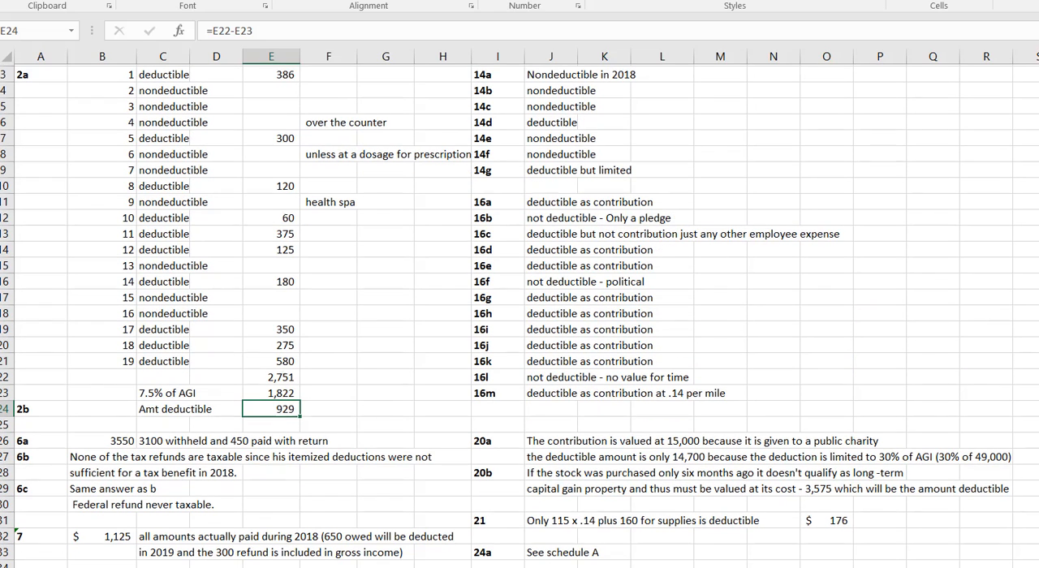
{"action": "scroll", "scroll_direction": "down", "scroll_amount": 3}
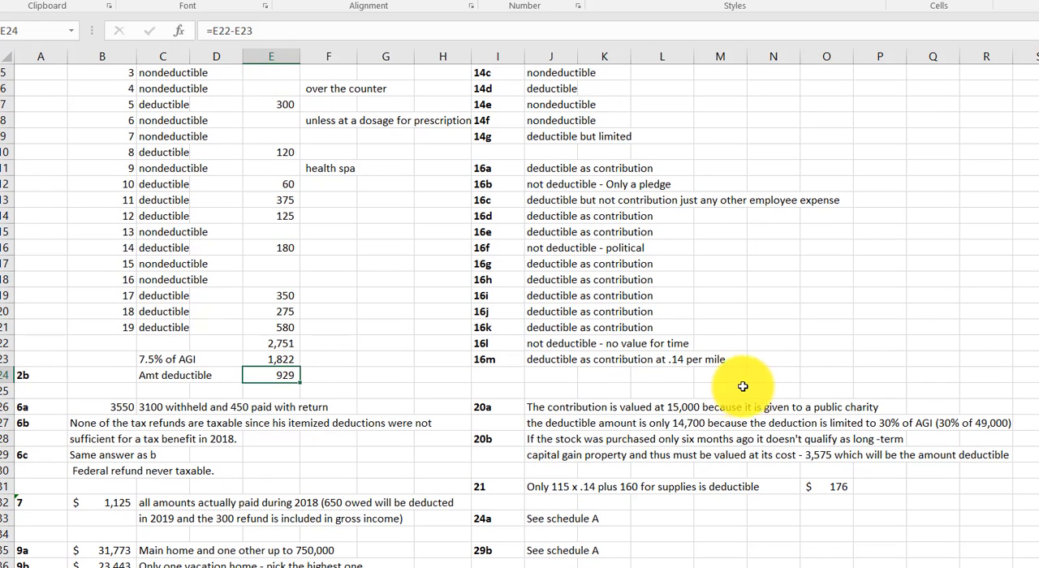
{"action": "mouse_move", "coordinate": [132, 375]}
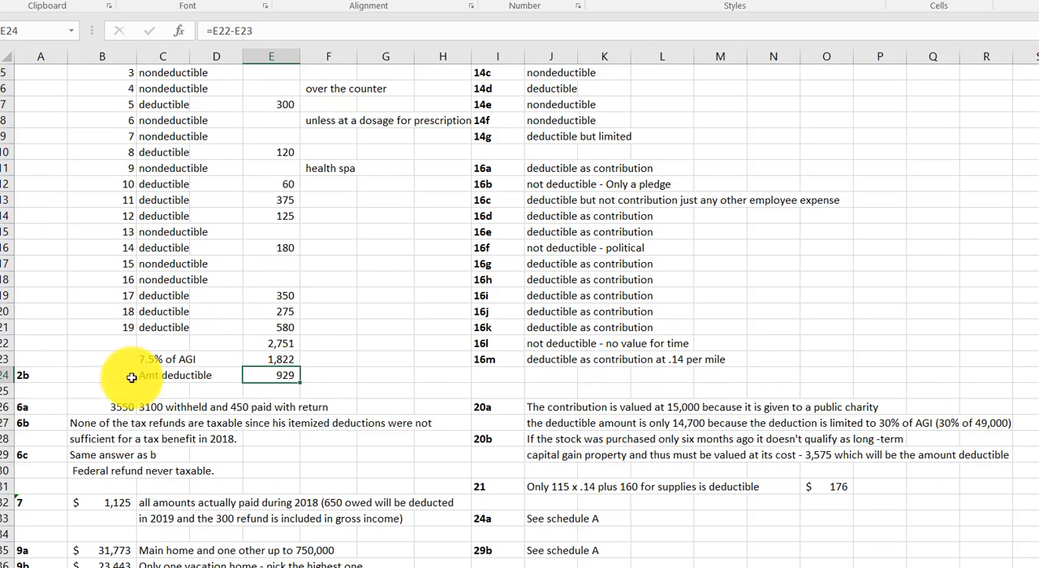
{"action": "mouse_move", "coordinate": [167, 414]}
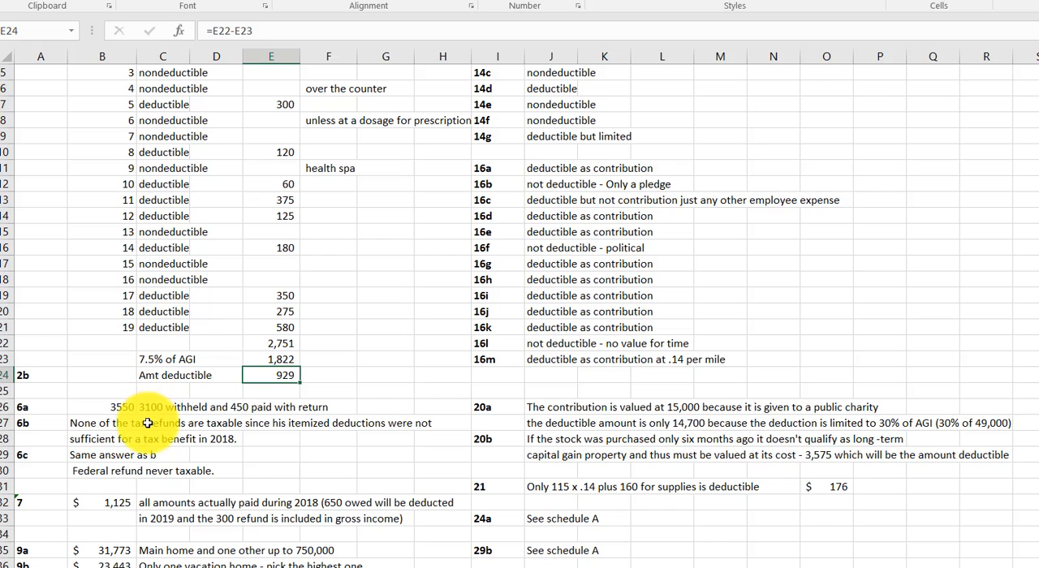
{"action": "mouse_move", "coordinate": [146, 456]}
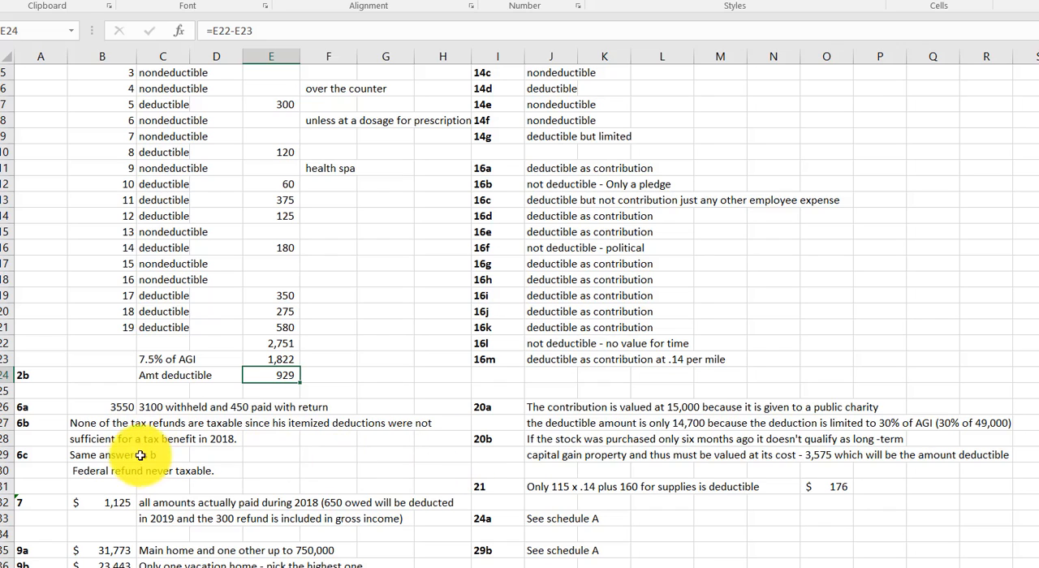
{"action": "mouse_move", "coordinate": [430, 472]}
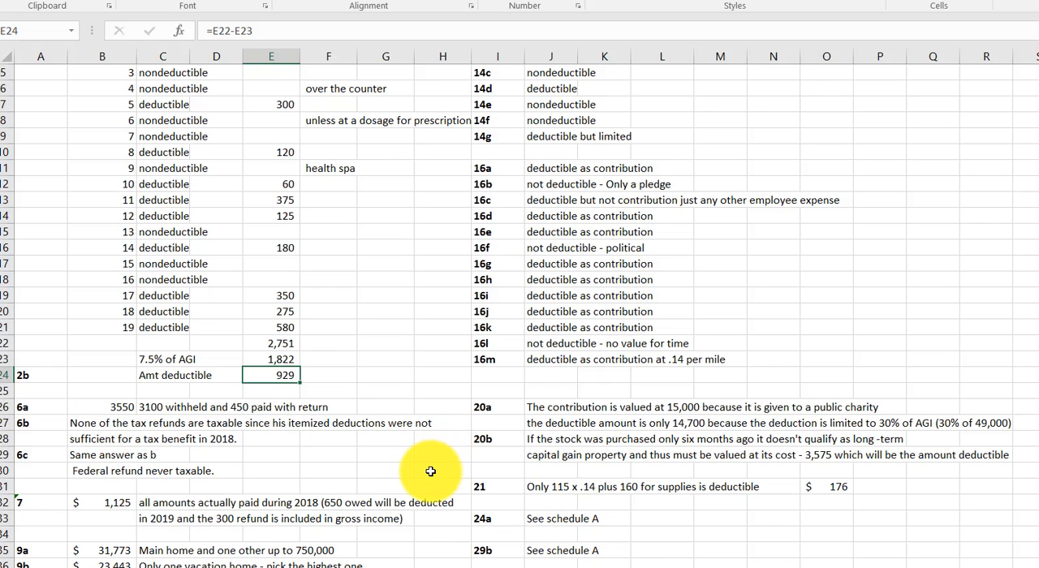
{"action": "scroll", "scroll_direction": "down", "scroll_amount": 3}
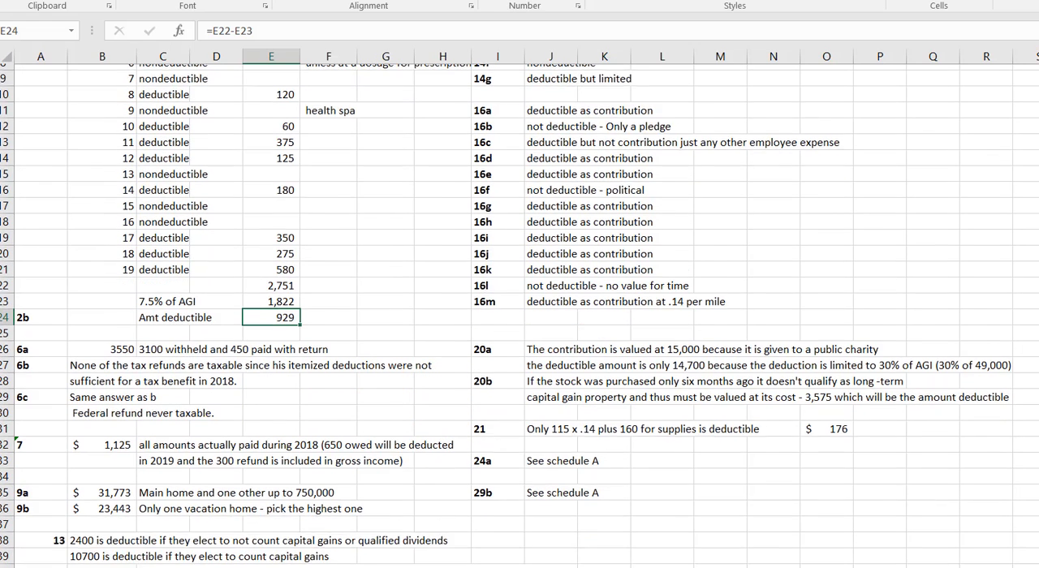
{"action": "scroll", "scroll_direction": "down", "scroll_amount": 3}
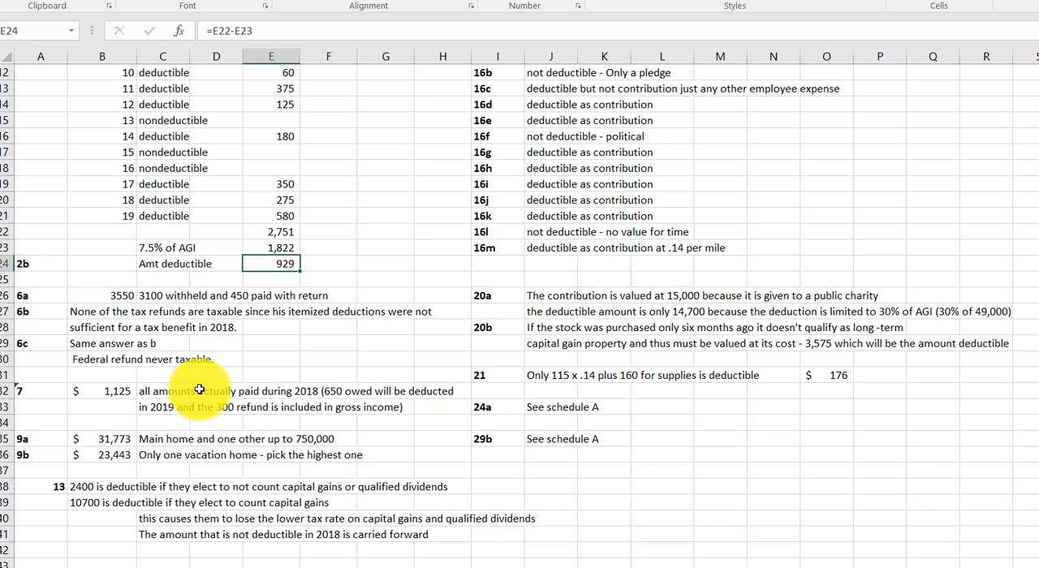
{"action": "mouse_move", "coordinate": [207, 426]}
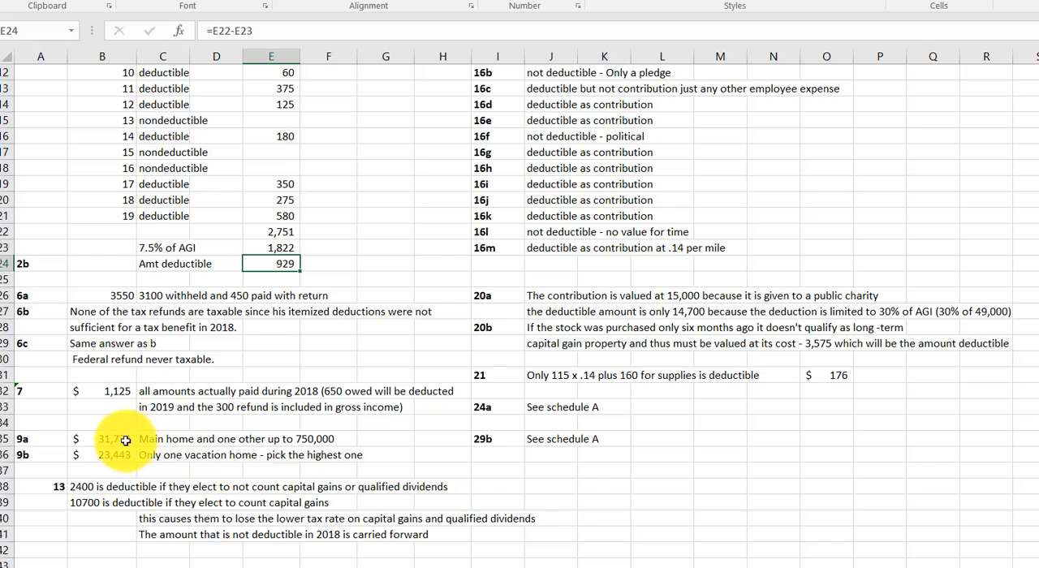
{"action": "left_click", "coordinate": [114, 440]}
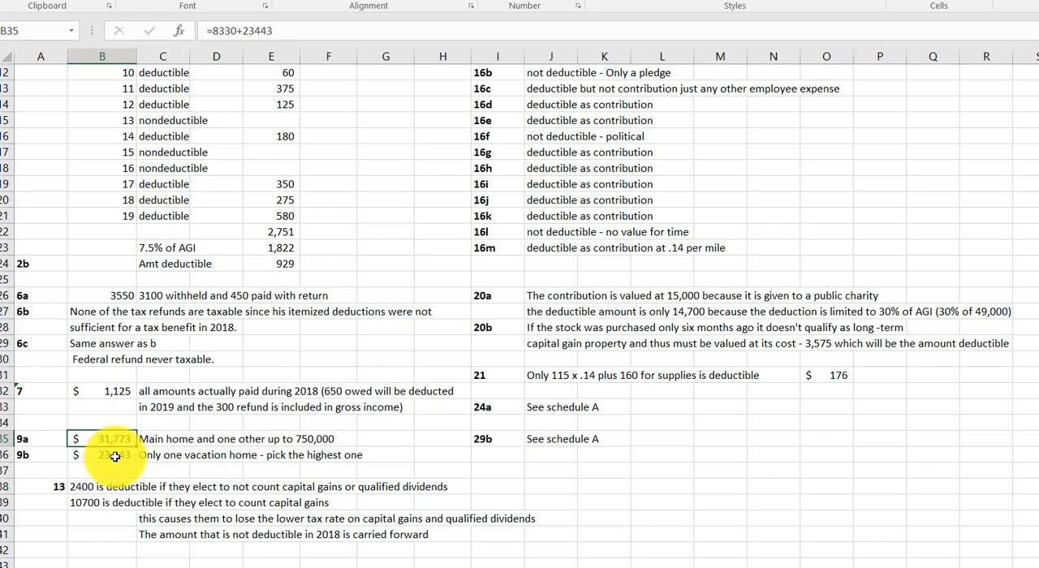
{"action": "left_click", "coordinate": [105, 455]}
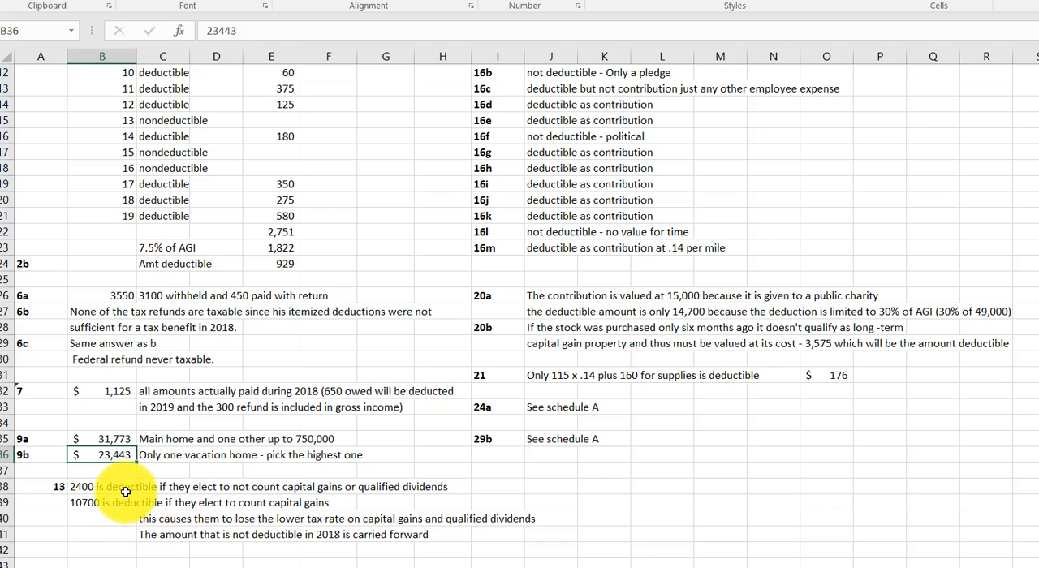
Read the two problem 13 notes in cells B38 and B39.
{"action": "left_click", "coordinate": [98, 487]}
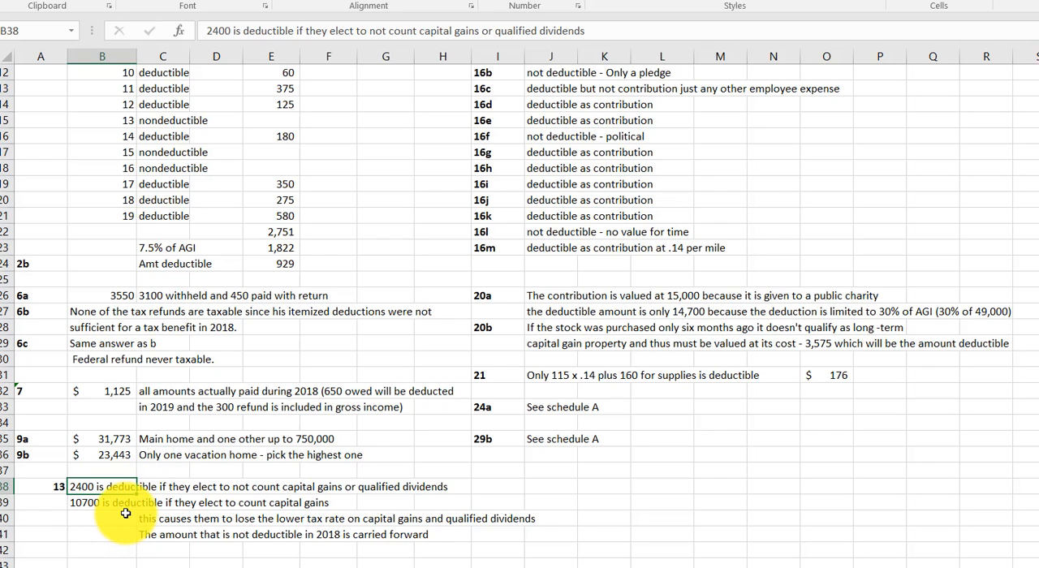
{"action": "left_click", "coordinate": [123, 515]}
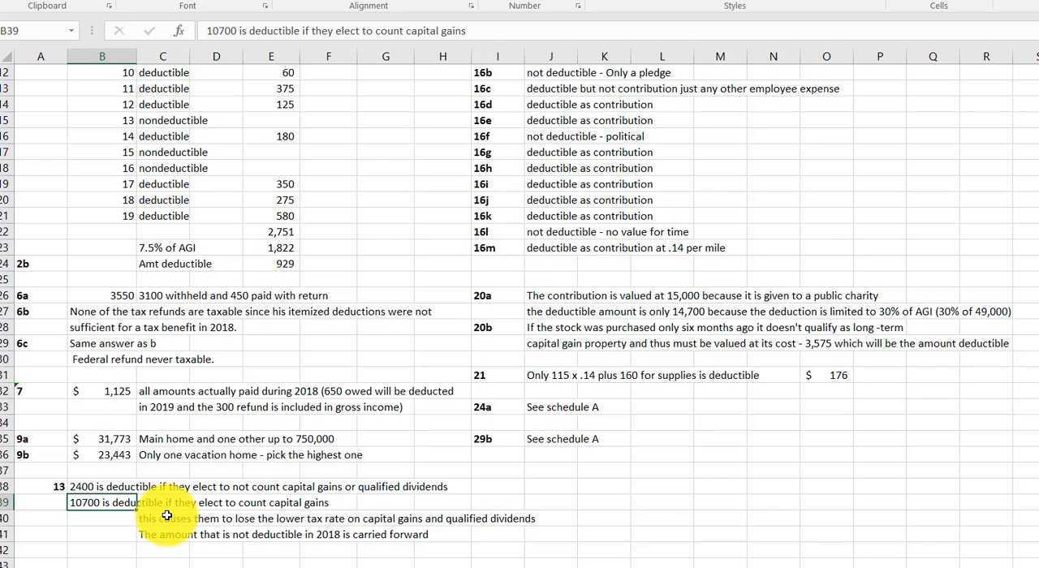
{"action": "mouse_move", "coordinate": [165, 525]}
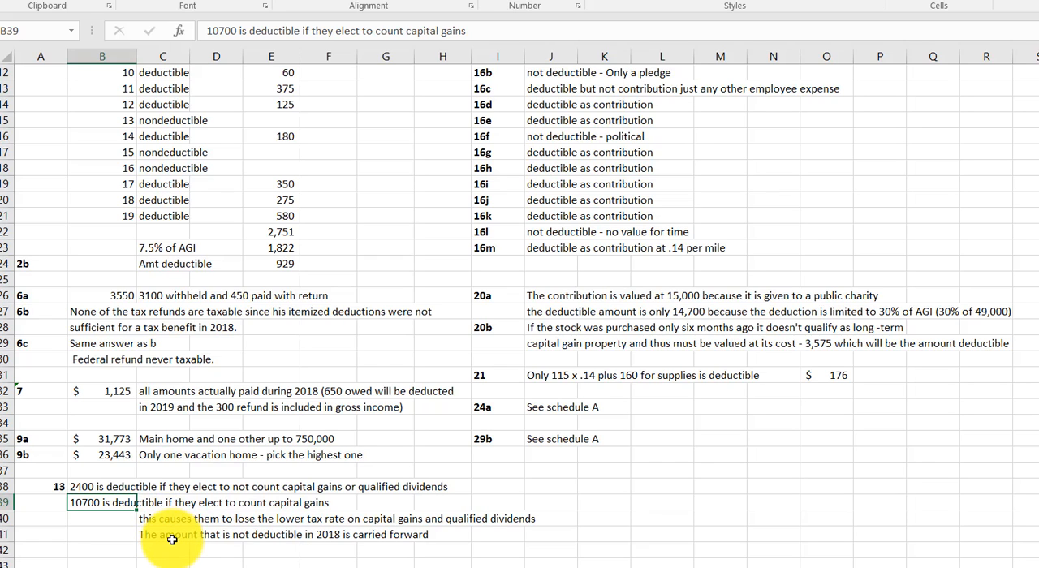
{"action": "mouse_move", "coordinate": [1012, 313]}
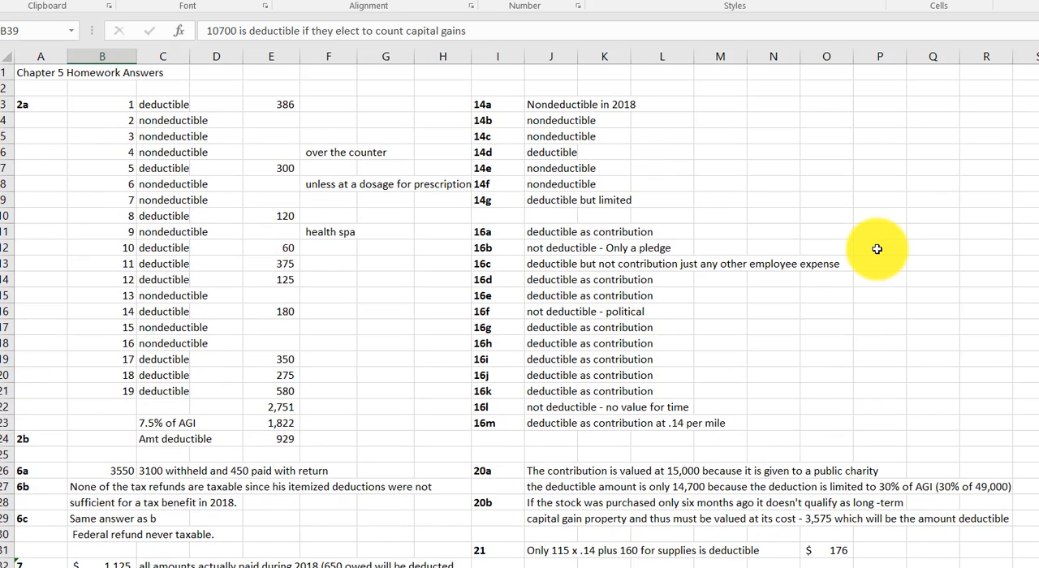
{"action": "mouse_move", "coordinate": [537, 136]}
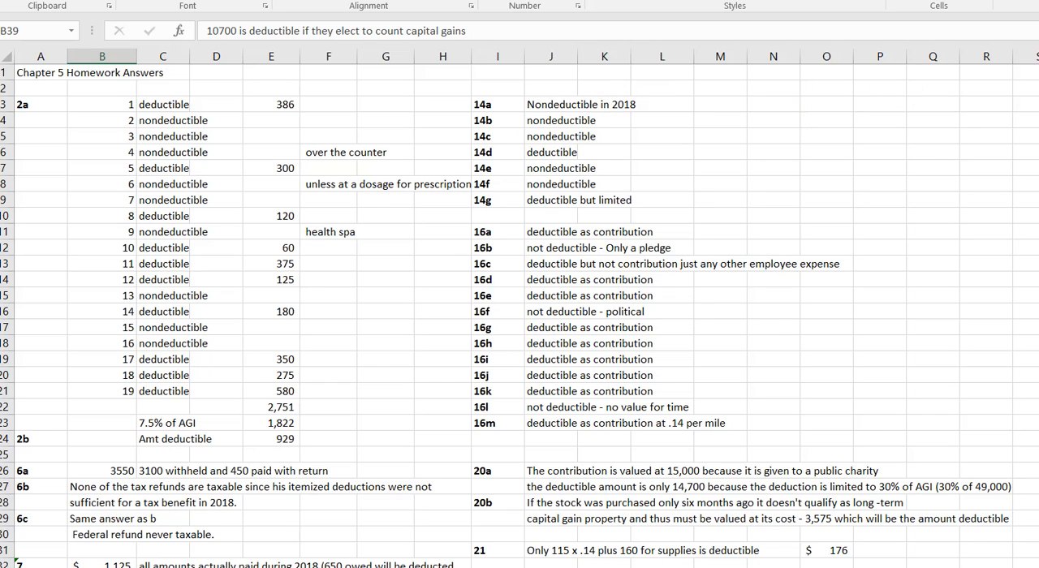
{"action": "scroll", "scroll_direction": "down", "scroll_amount": 3}
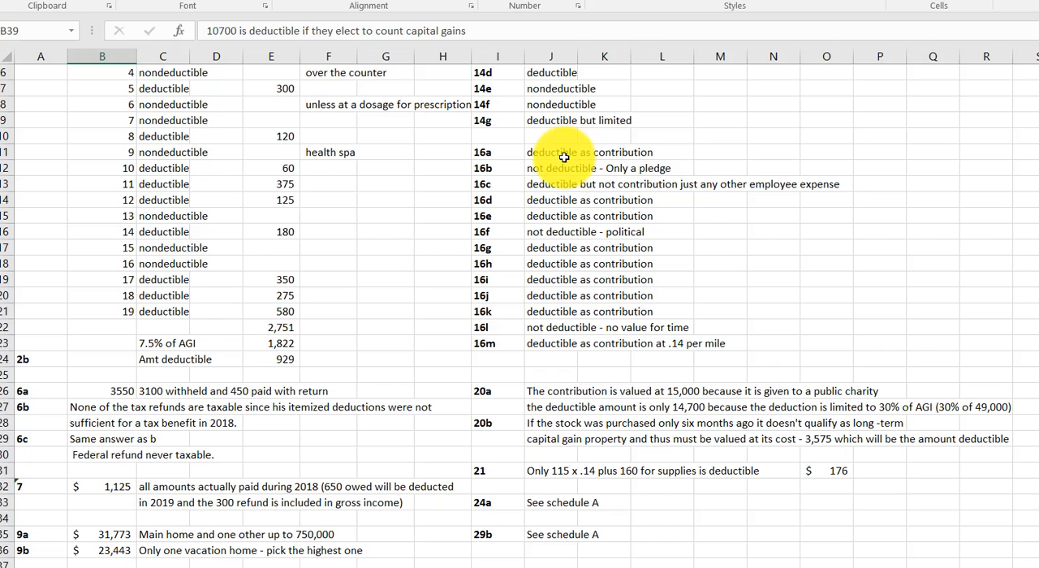
{"action": "mouse_move", "coordinate": [560, 167]}
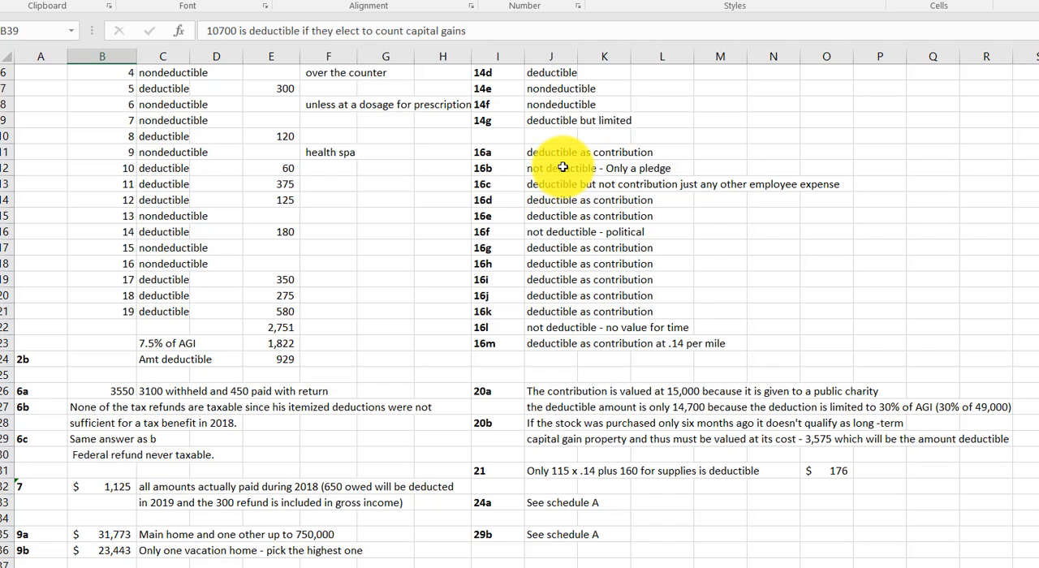
{"action": "left_click", "coordinate": [559, 168]}
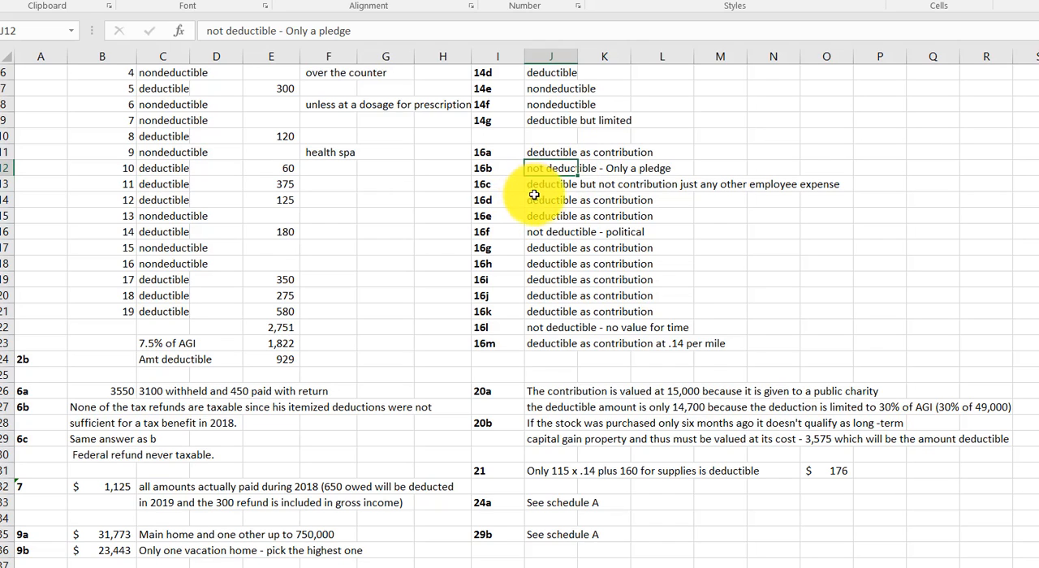
{"action": "left_click", "coordinate": [550, 184]}
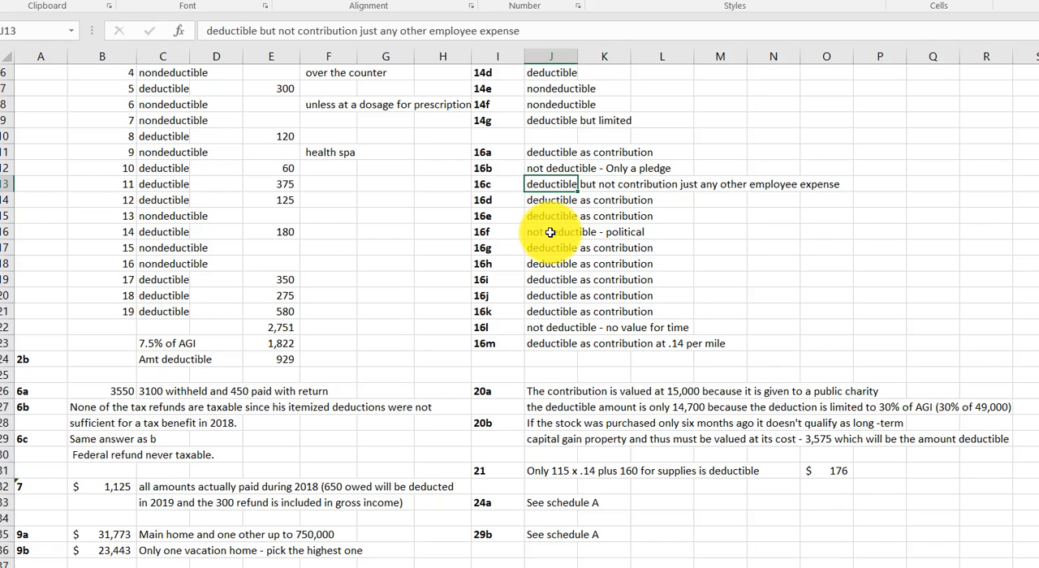
{"action": "left_click", "coordinate": [550, 231]}
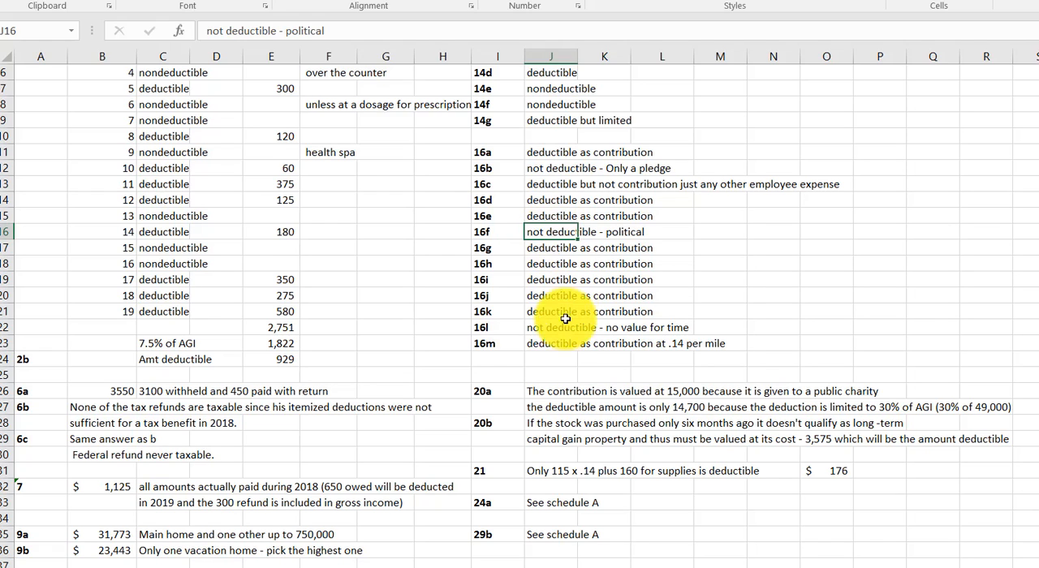
{"action": "left_click", "coordinate": [565, 327]}
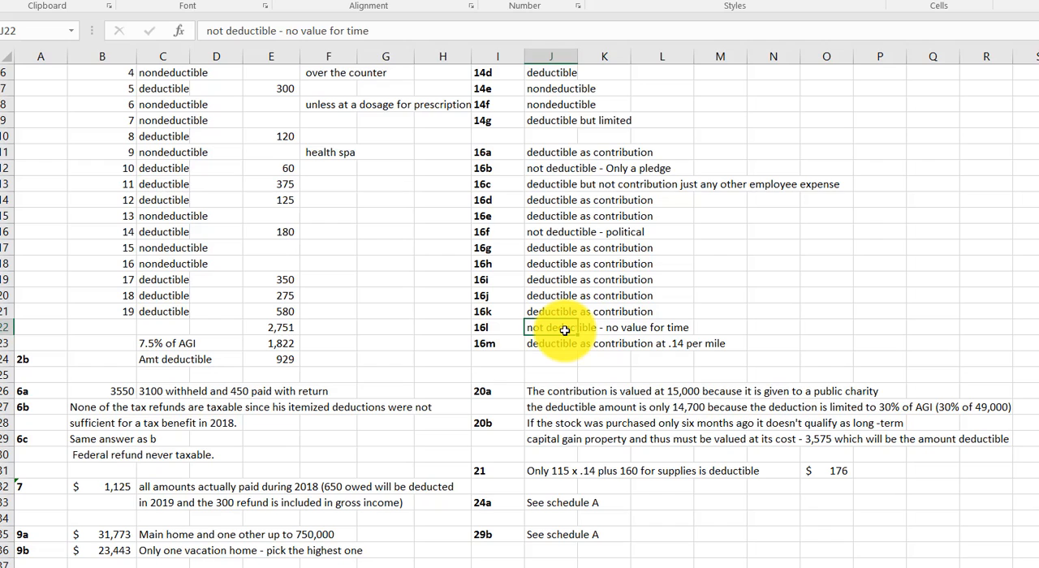
{"action": "left_click", "coordinate": [552, 391]}
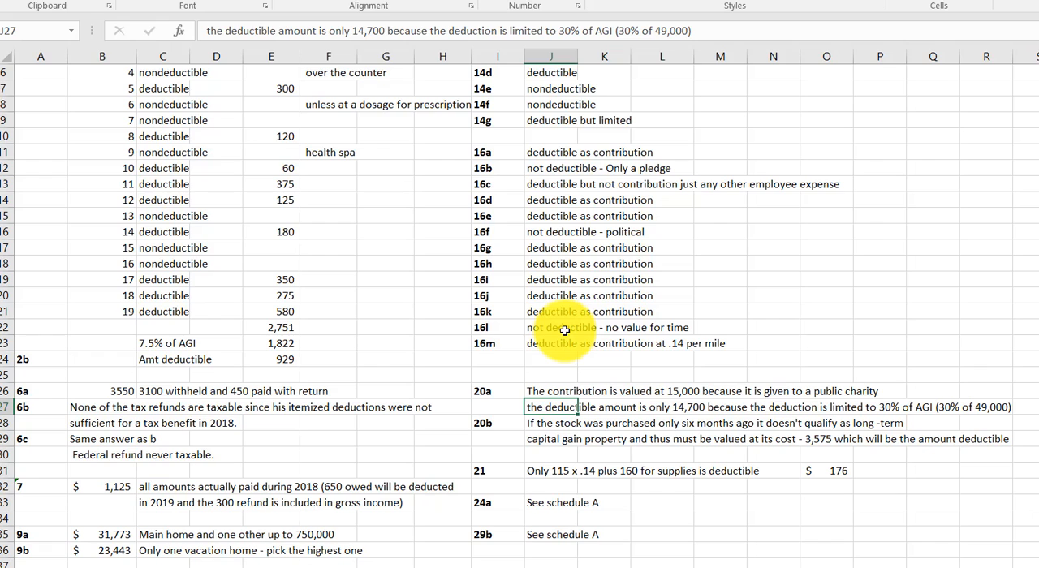
{"action": "left_click", "coordinate": [551, 422]}
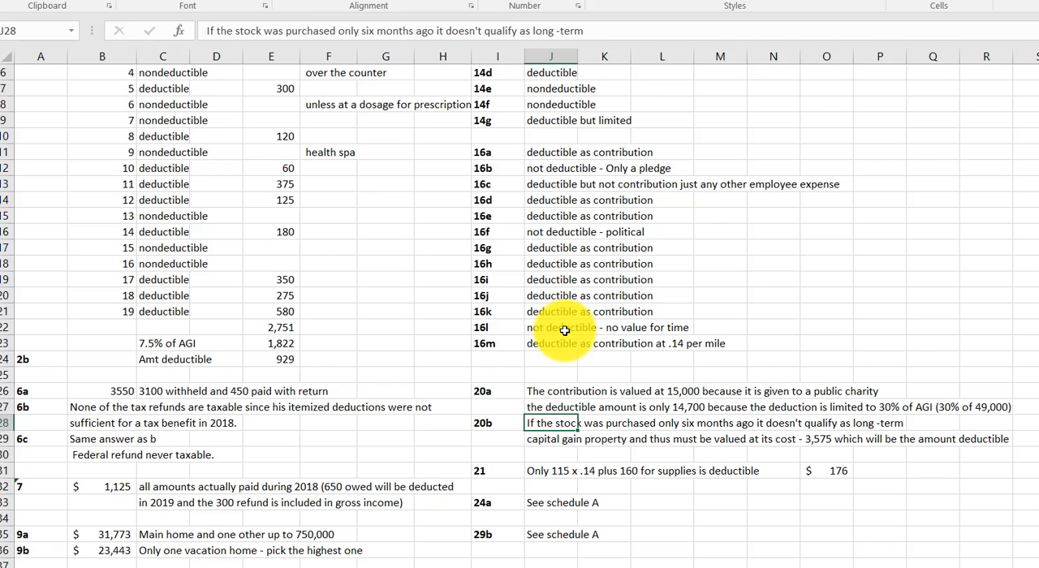
{"action": "left_click", "coordinate": [551, 471]}
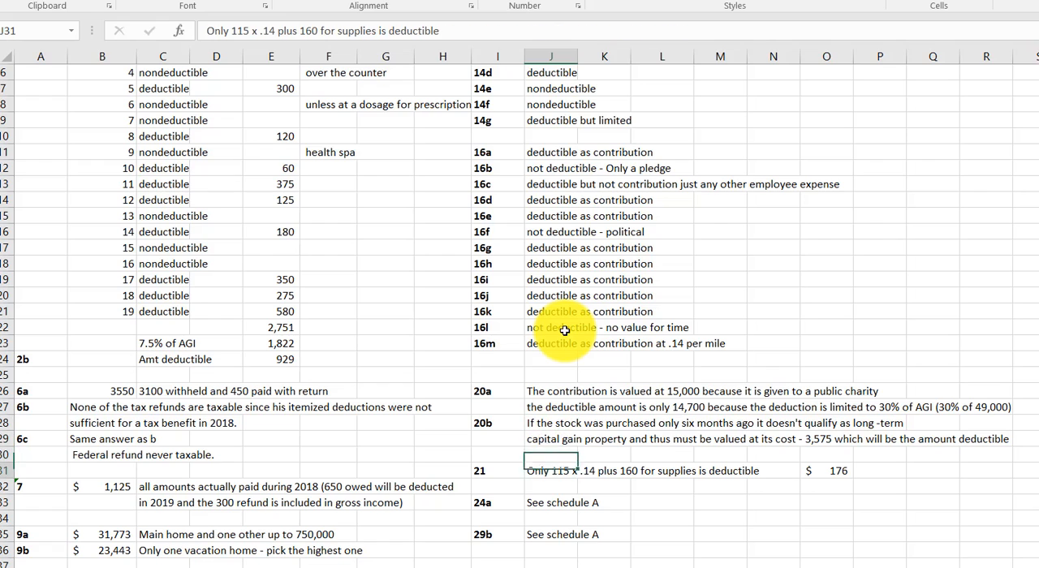
{"action": "left_click", "coordinate": [551, 471]}
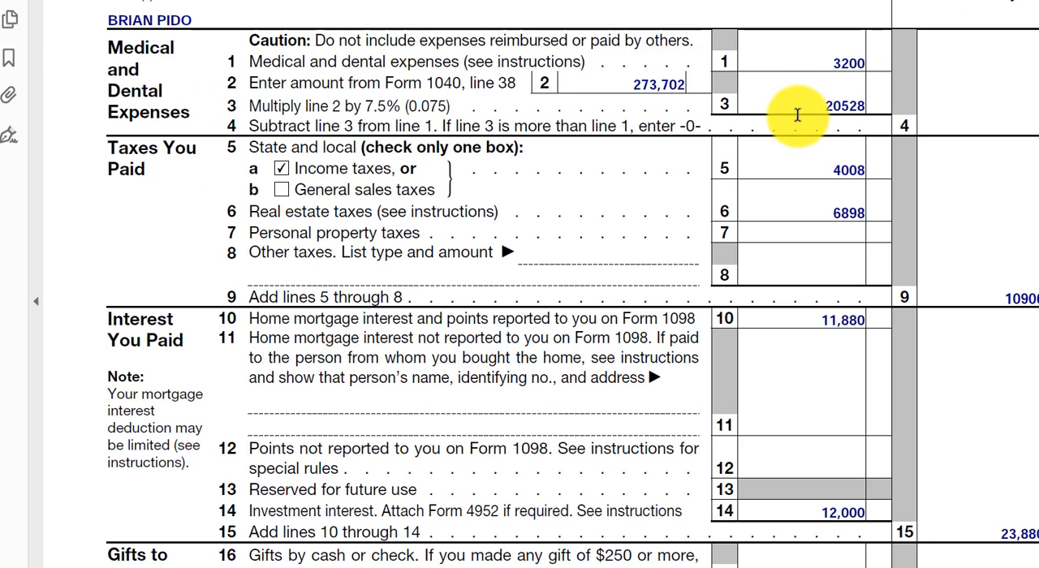
{"action": "mouse_move", "coordinate": [784, 113]}
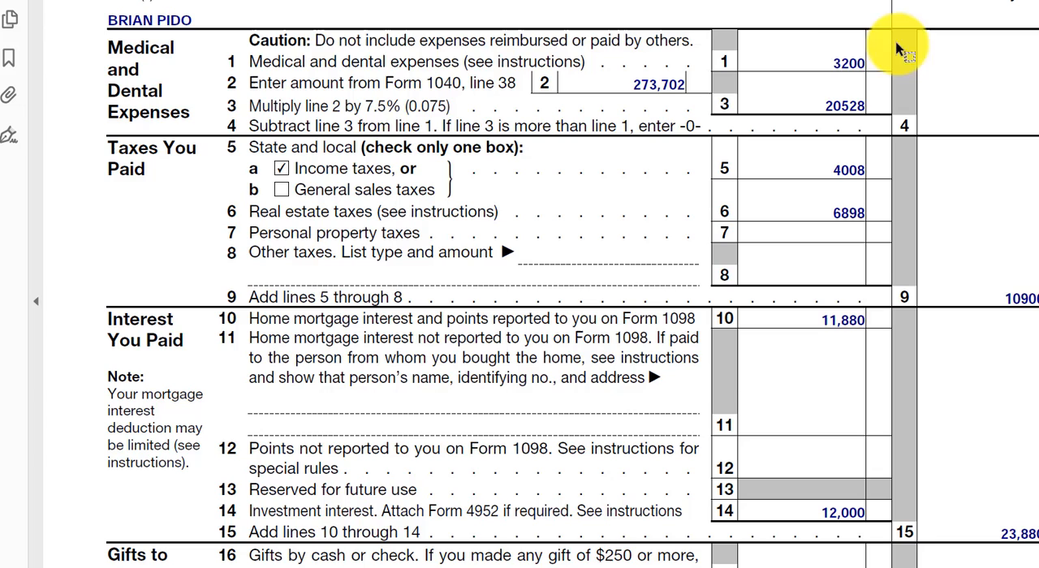
{"action": "mouse_move", "coordinate": [754, 163]}
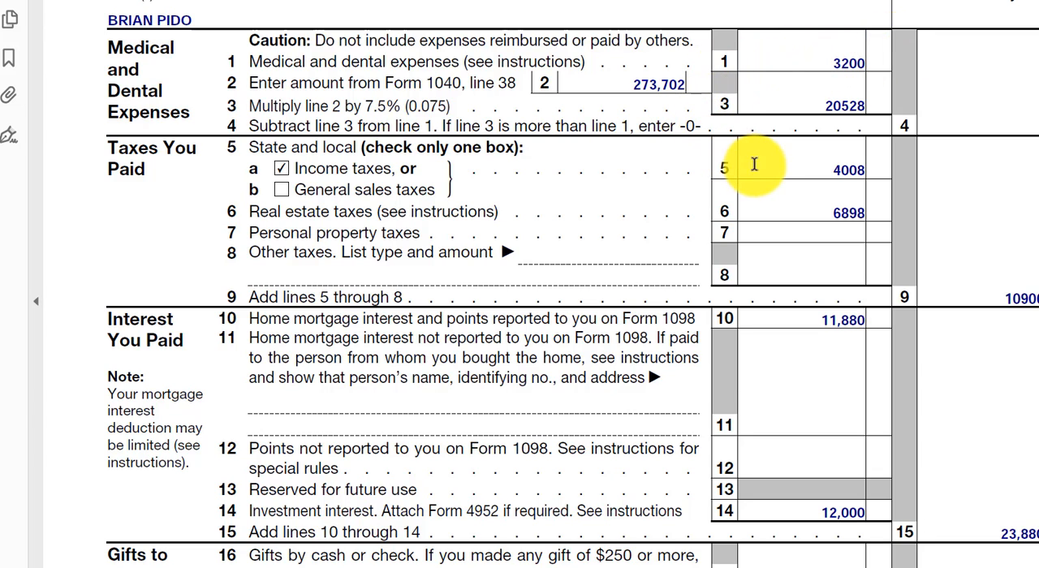
{"action": "mouse_move", "coordinate": [762, 145]}
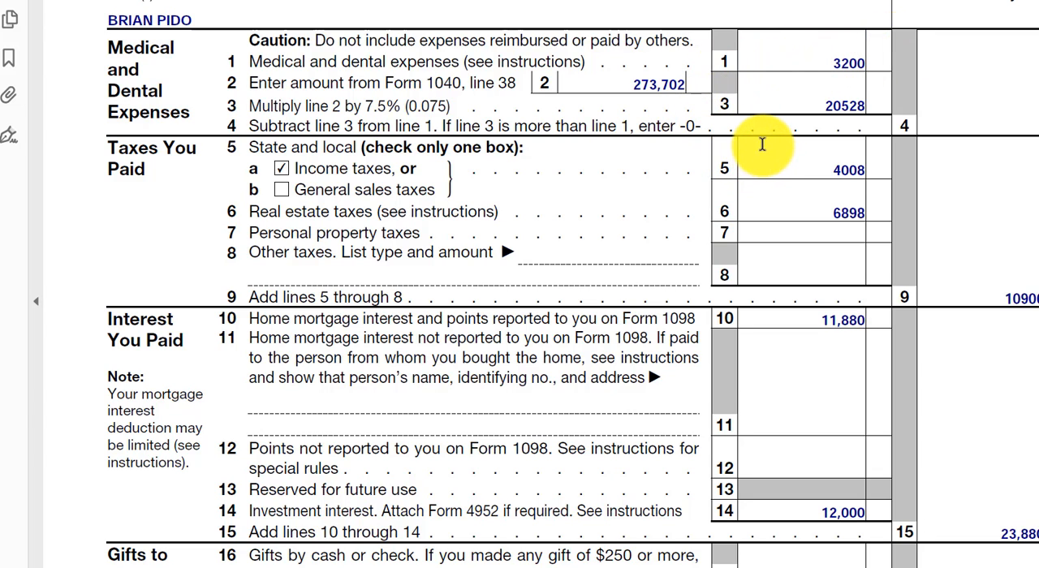
{"action": "mouse_move", "coordinate": [629, 92]}
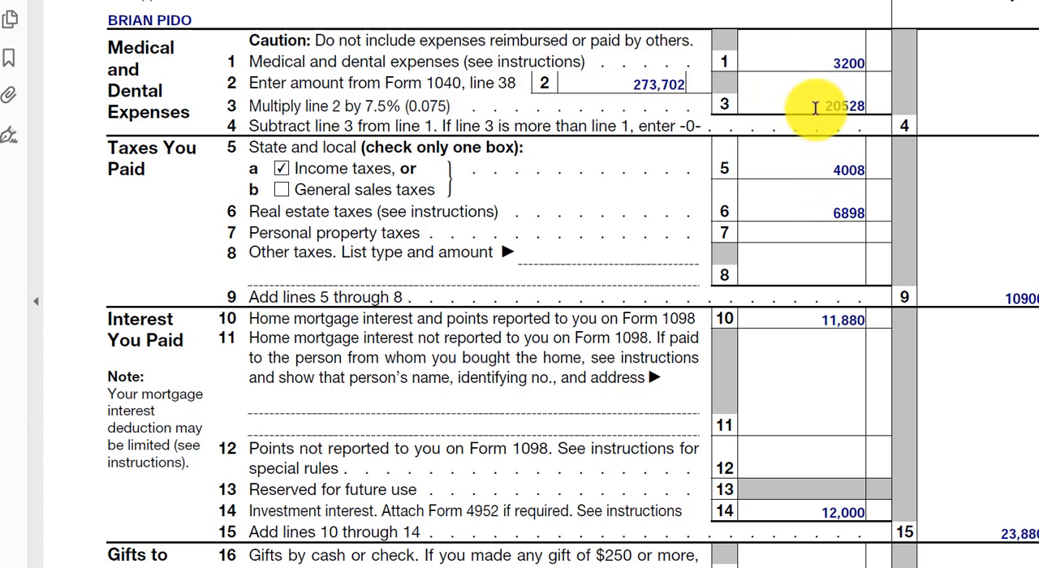
{"action": "mouse_move", "coordinate": [820, 172]}
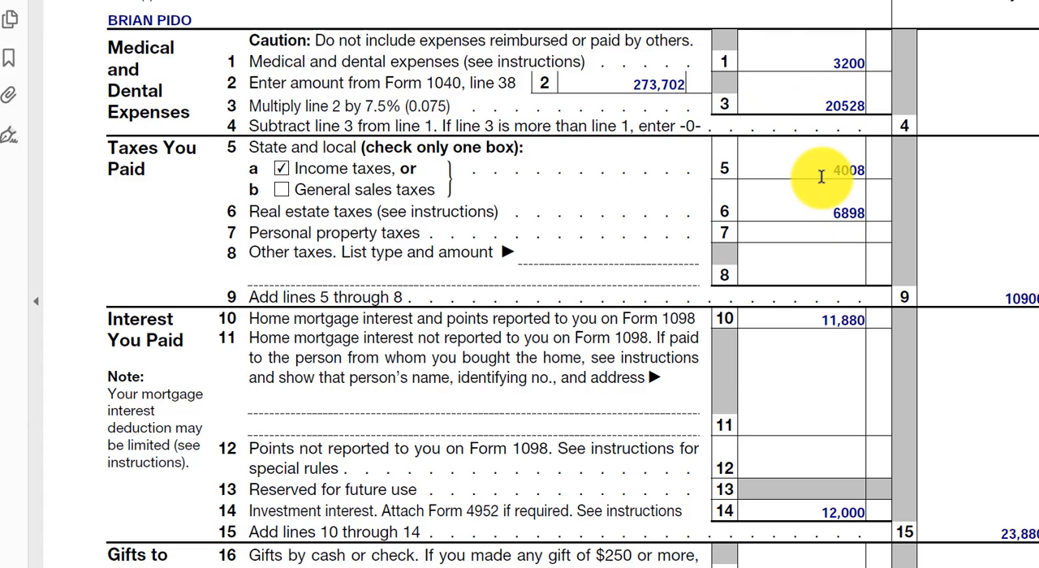
{"action": "mouse_move", "coordinate": [826, 166]}
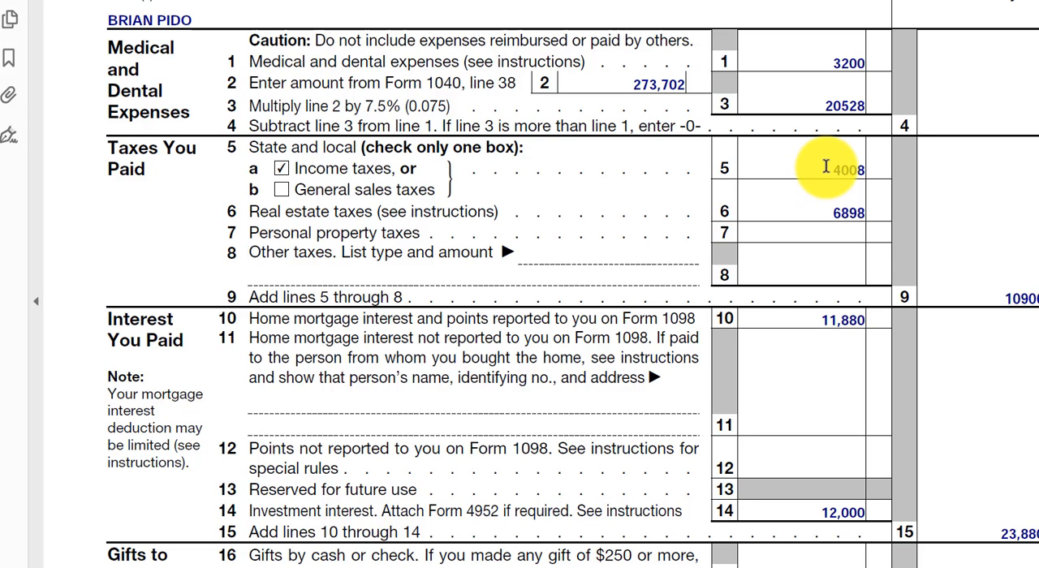
{"action": "mouse_move", "coordinate": [827, 177]}
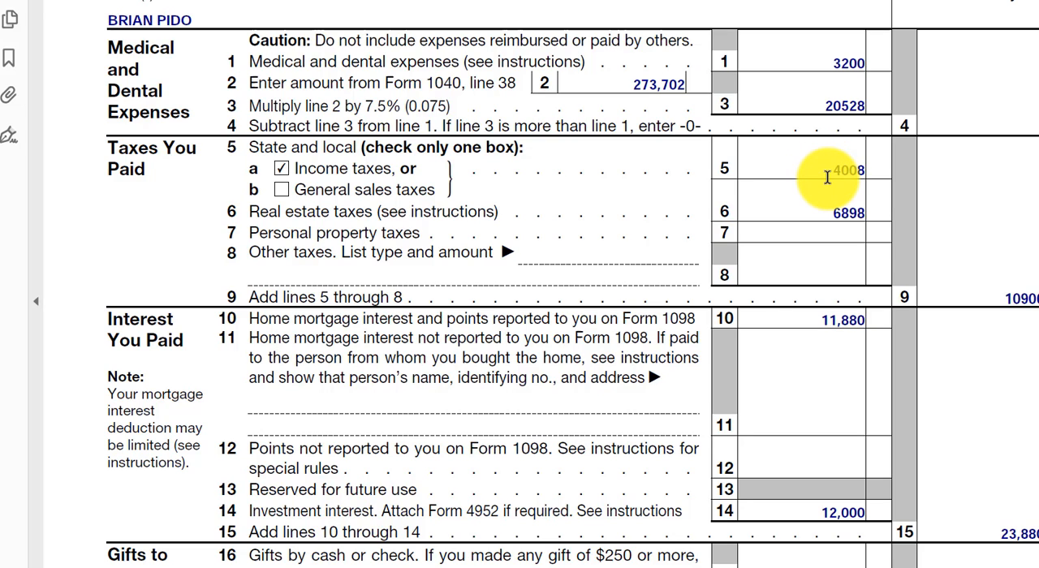
{"action": "mouse_move", "coordinate": [829, 211]}
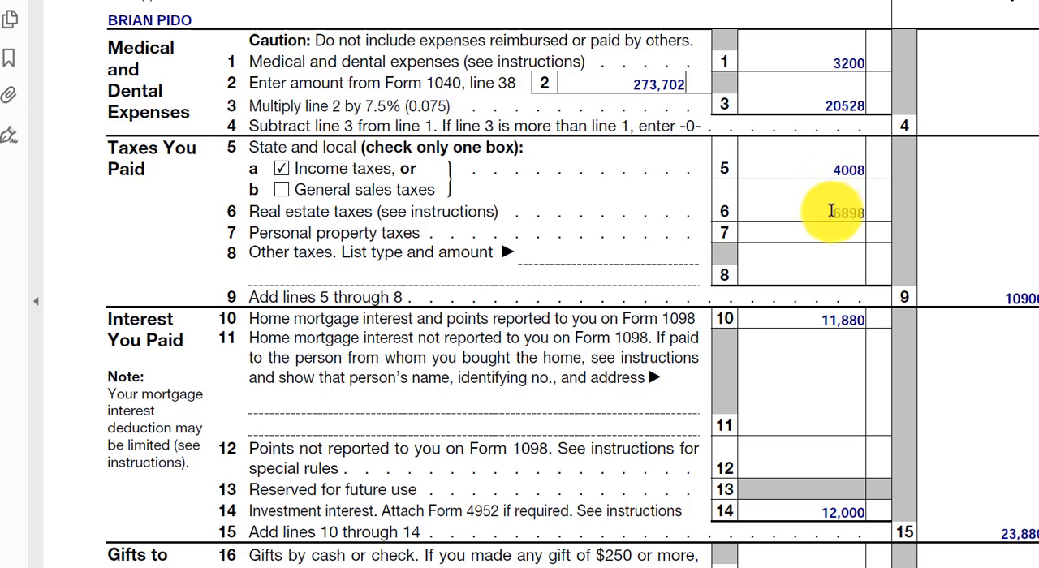
{"action": "mouse_move", "coordinate": [832, 168]}
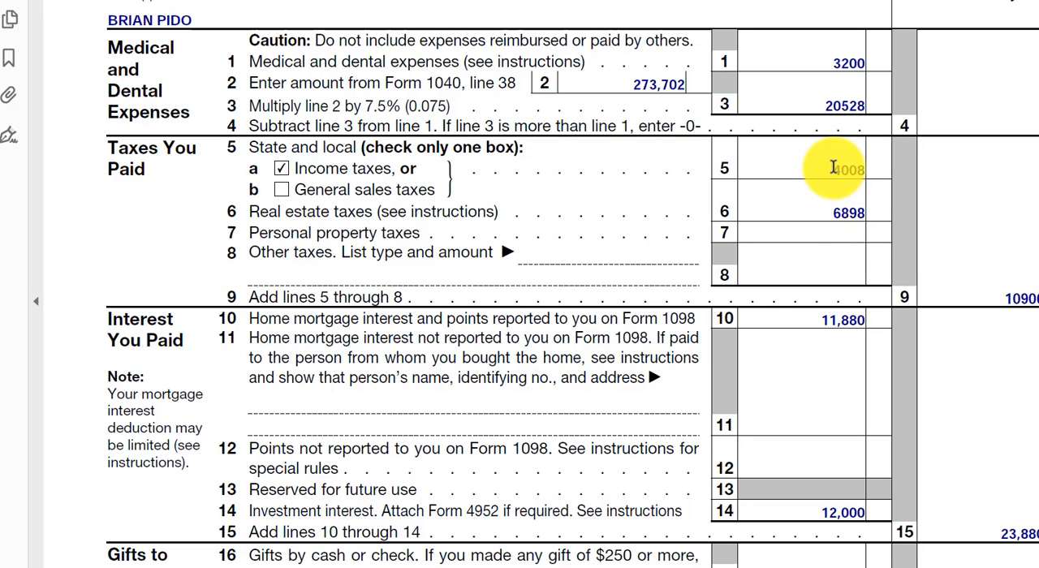
{"action": "mouse_move", "coordinate": [834, 194]}
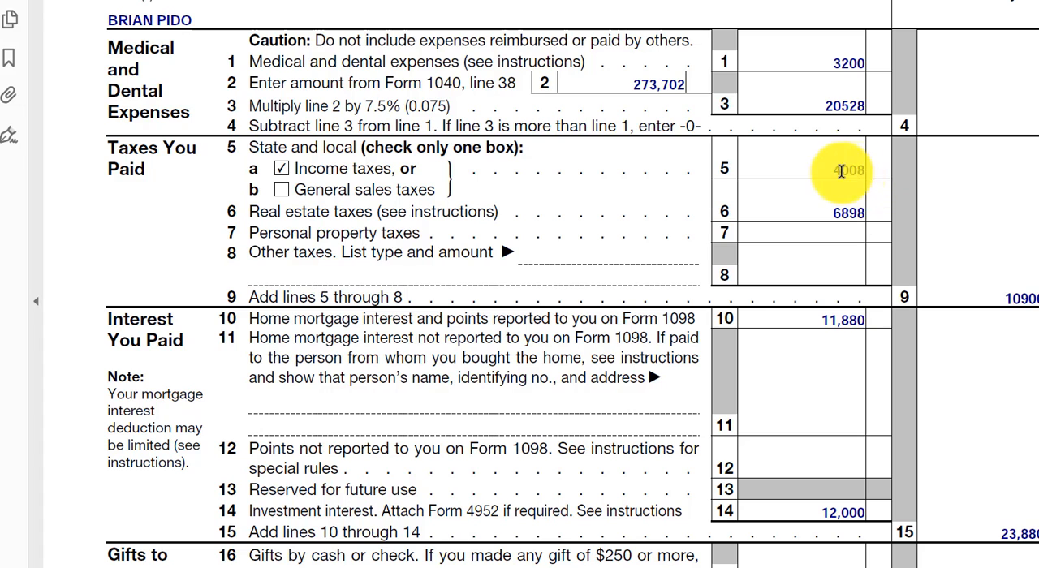
{"action": "mouse_move", "coordinate": [839, 327]}
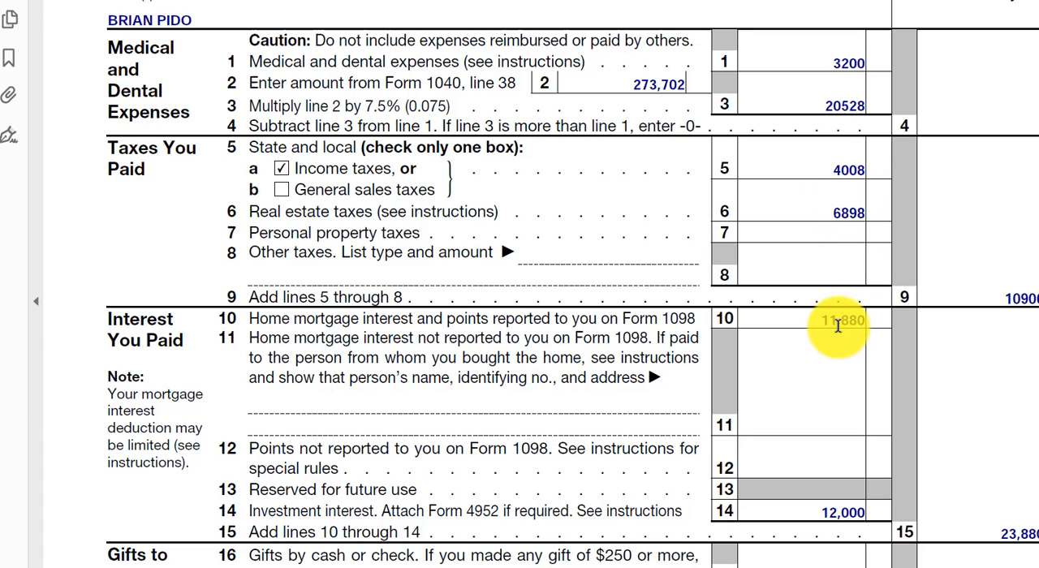
{"action": "mouse_move", "coordinate": [821, 324]}
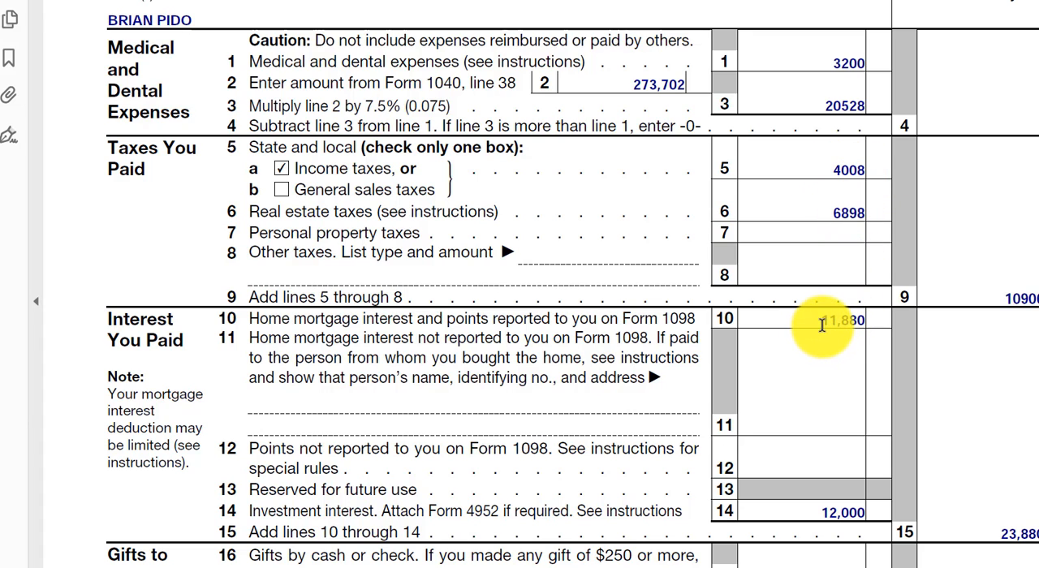
{"action": "mouse_move", "coordinate": [832, 486]}
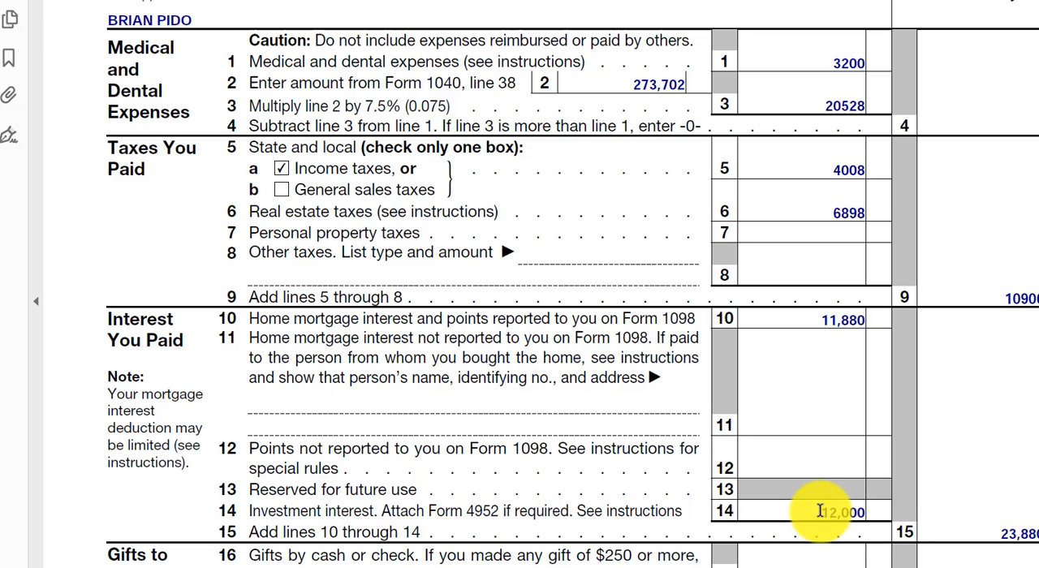
{"action": "mouse_move", "coordinate": [1030, 357]}
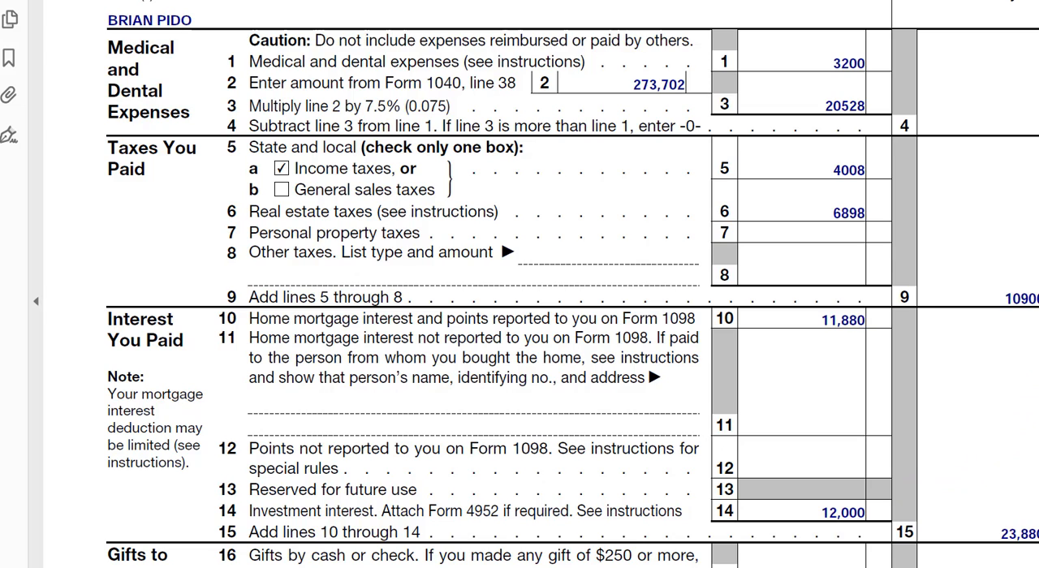
{"action": "scroll", "scroll_direction": "down", "scroll_amount": 3}
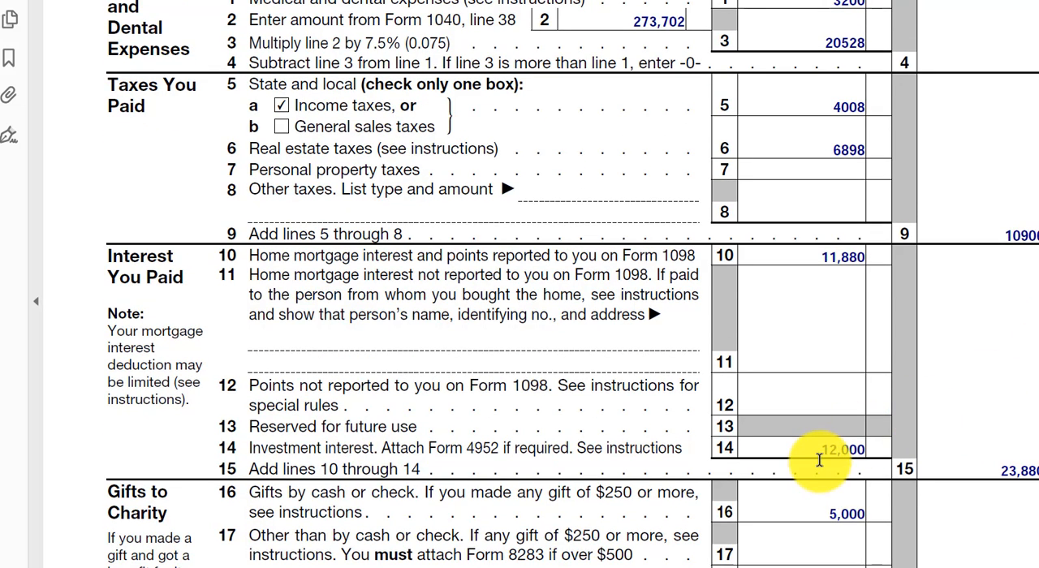
{"action": "scroll", "scroll_direction": "down", "scroll_amount": 3}
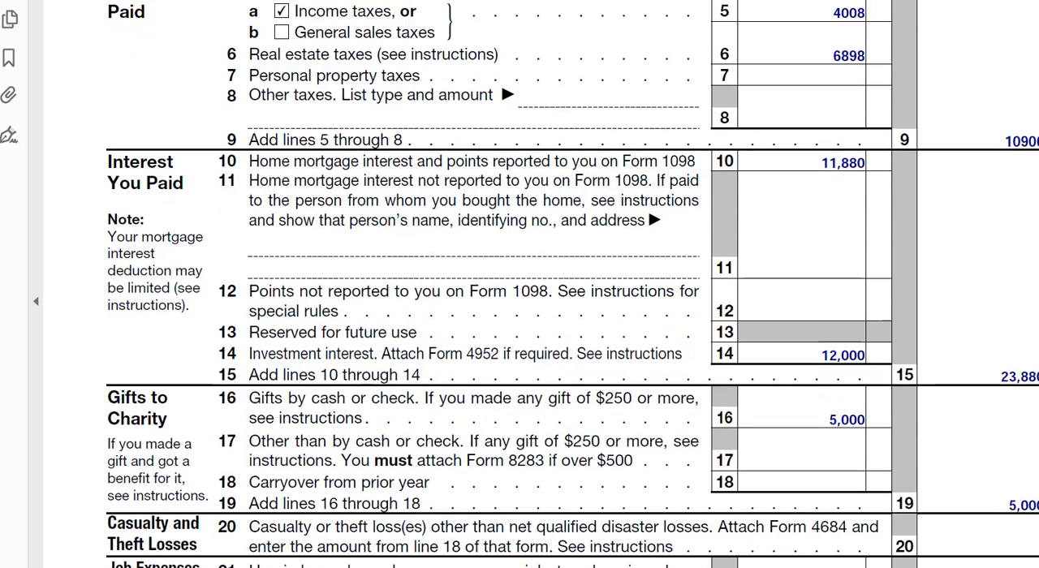
{"action": "scroll", "scroll_direction": "down", "scroll_amount": 3}
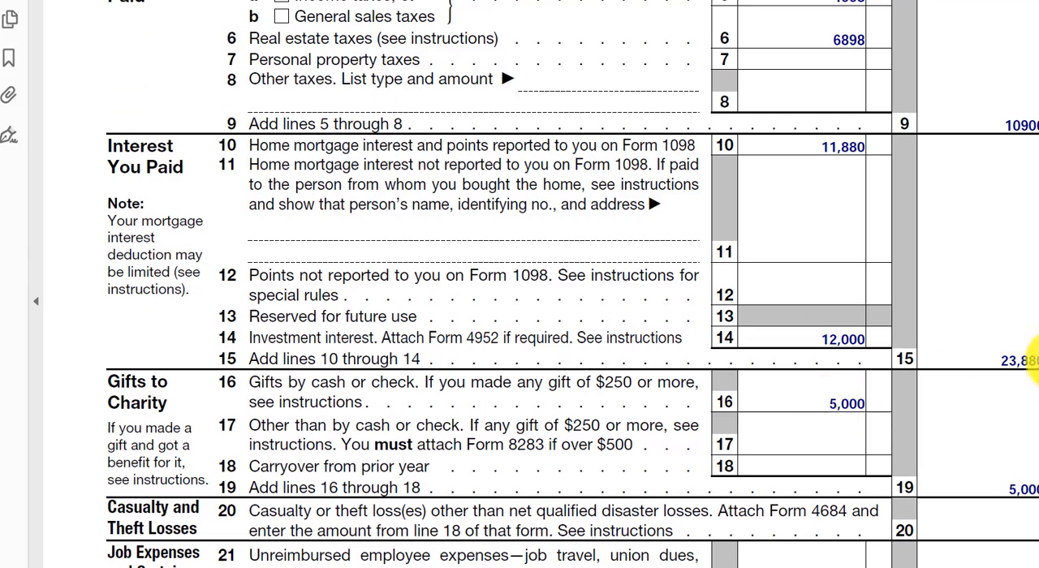
{"action": "scroll", "scroll_direction": "down", "scroll_amount": 3}
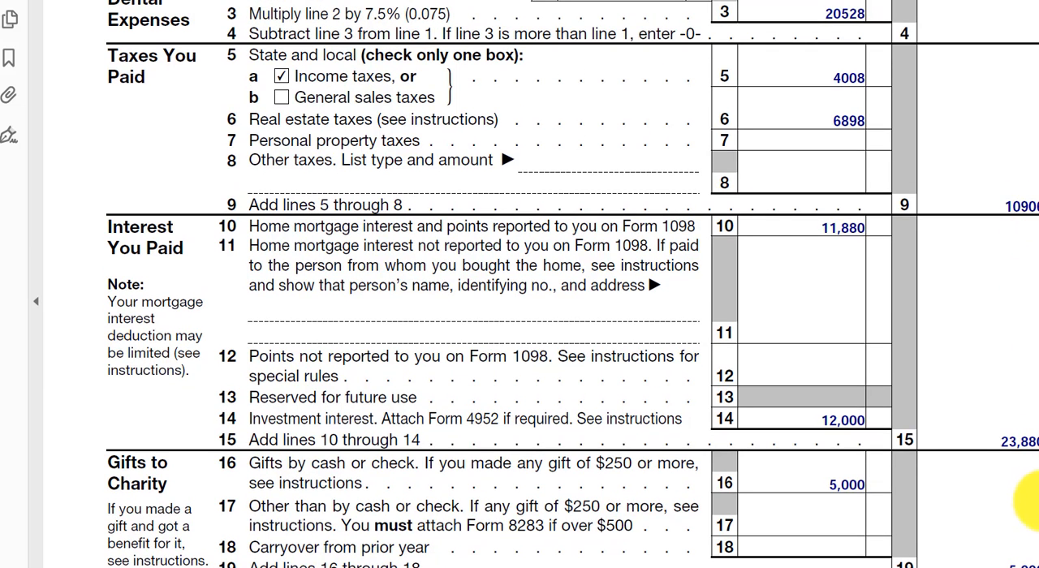
{"action": "scroll", "scroll_direction": "down", "scroll_amount": 3}
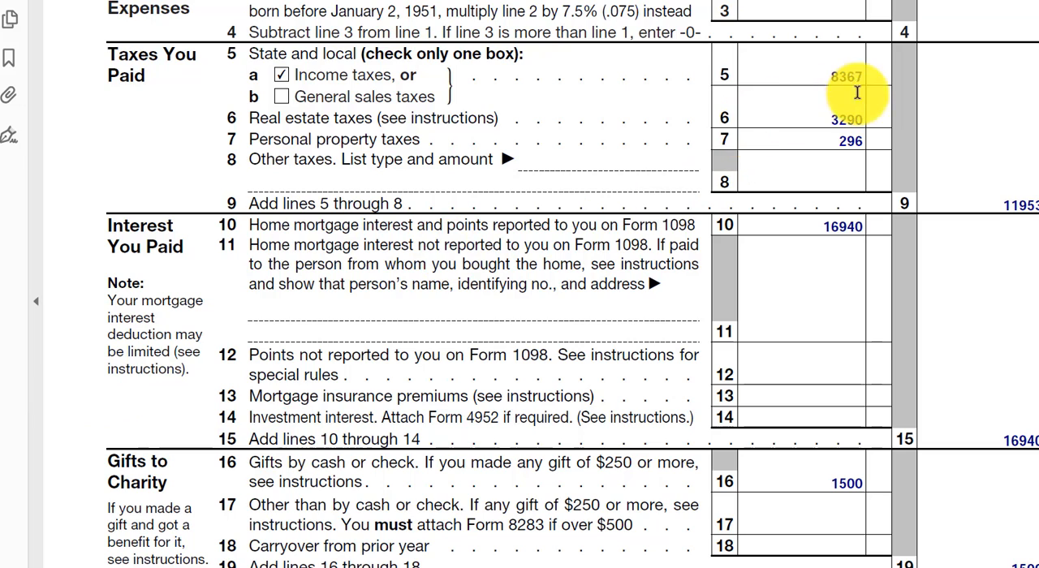
{"action": "mouse_move", "coordinate": [900, 117]}
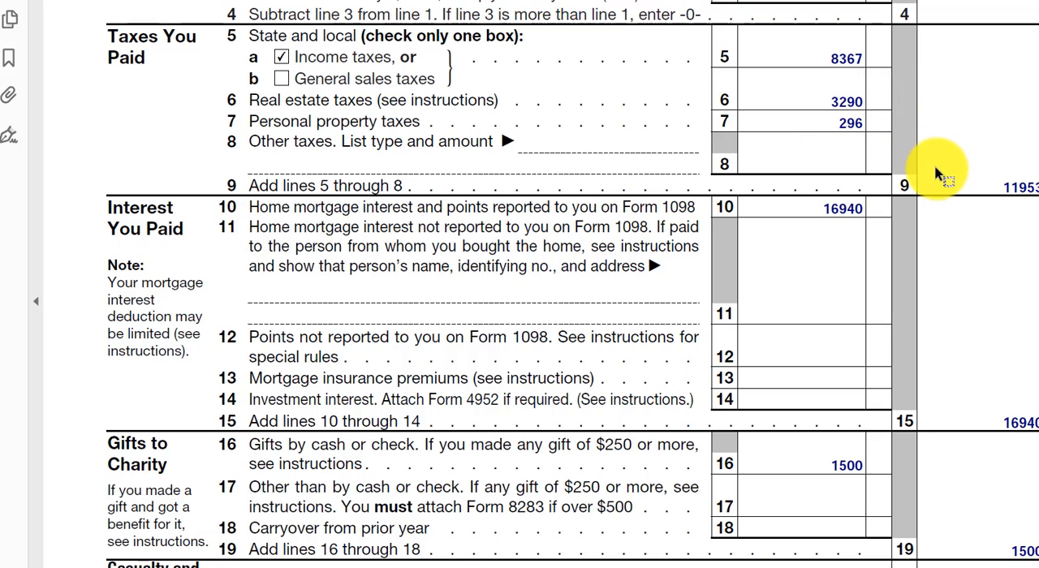
{"action": "mouse_move", "coordinate": [1006, 274]}
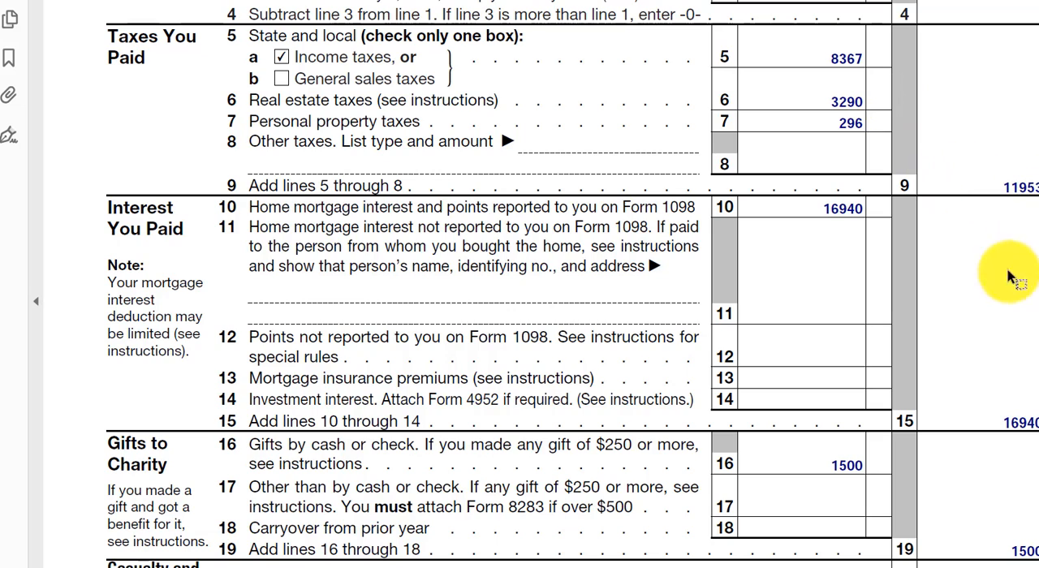